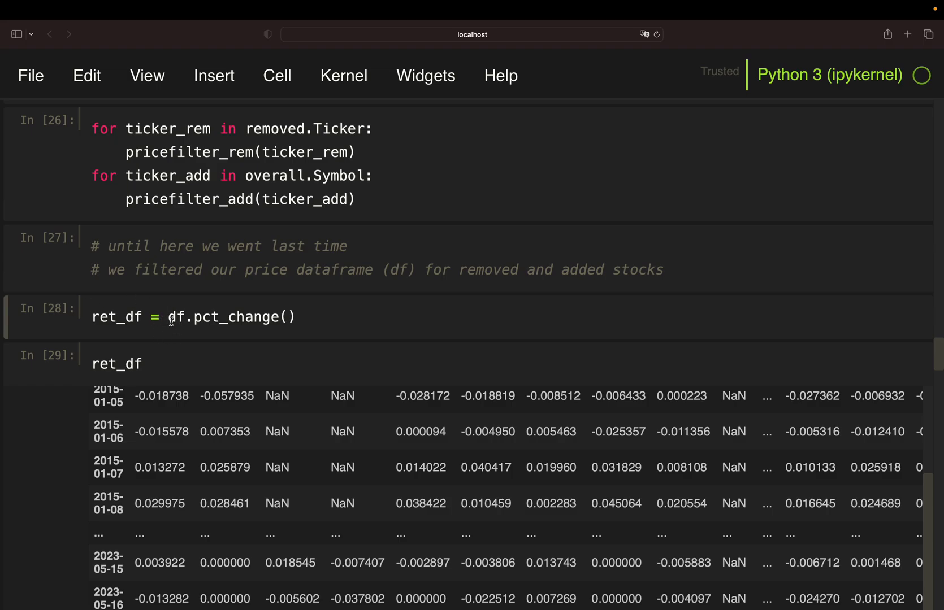
mouse_move(234, 321)
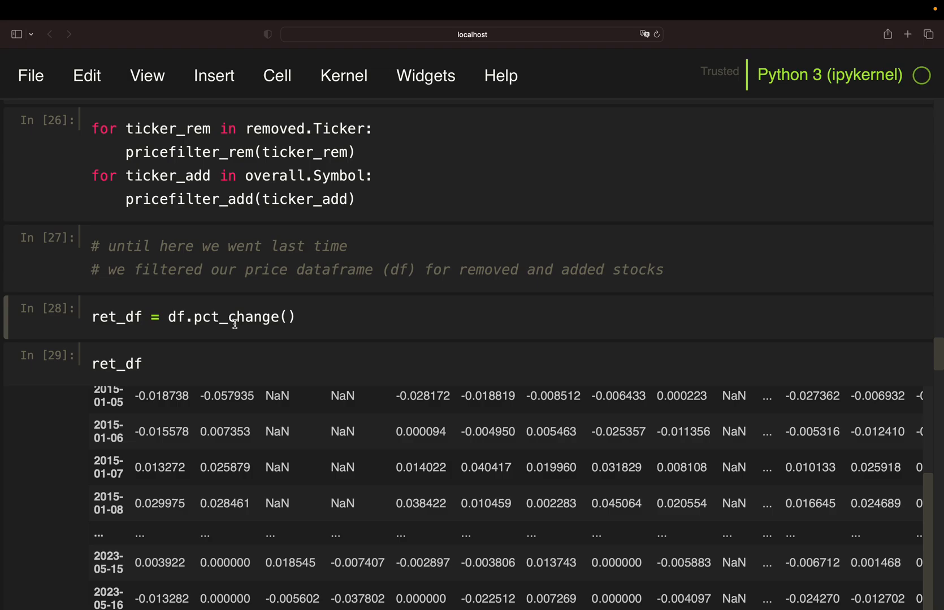
mouse_move(122, 373)
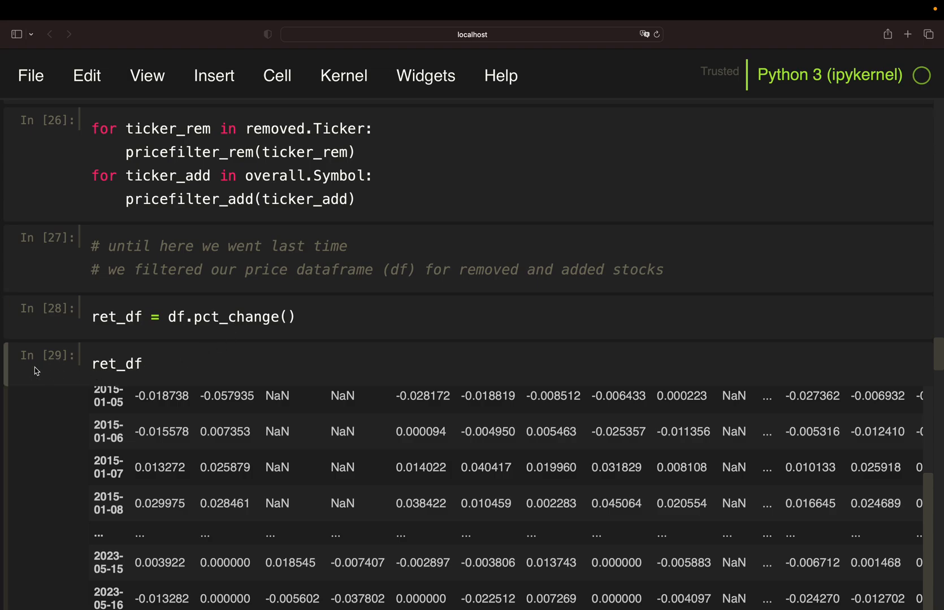
scroll(down, 3)
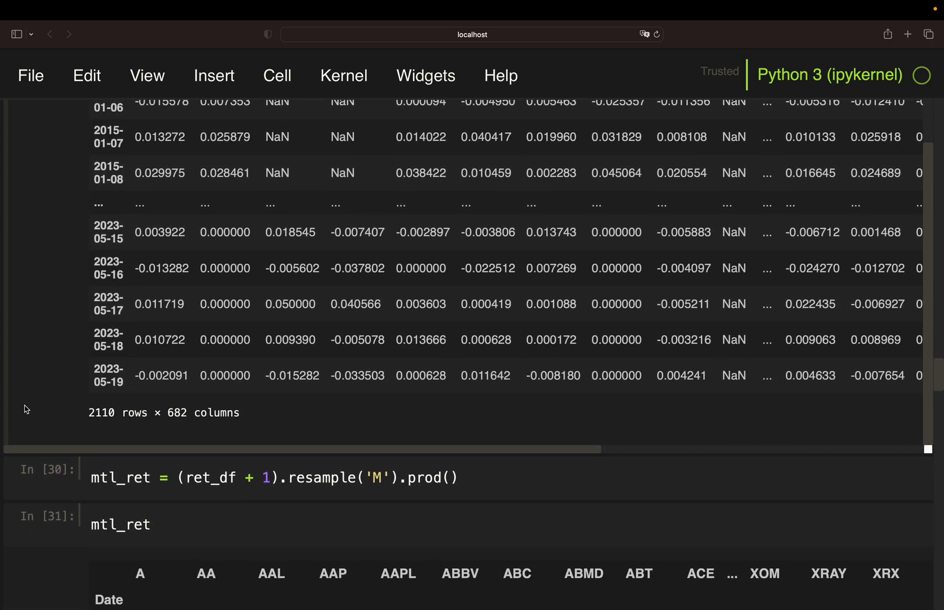
scroll(down, 3)
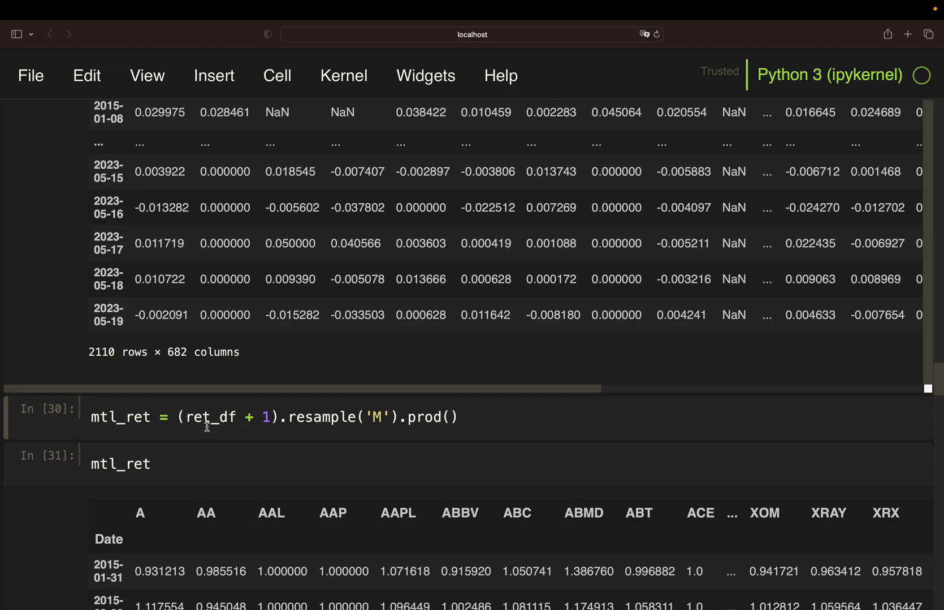
mouse_move(265, 416)
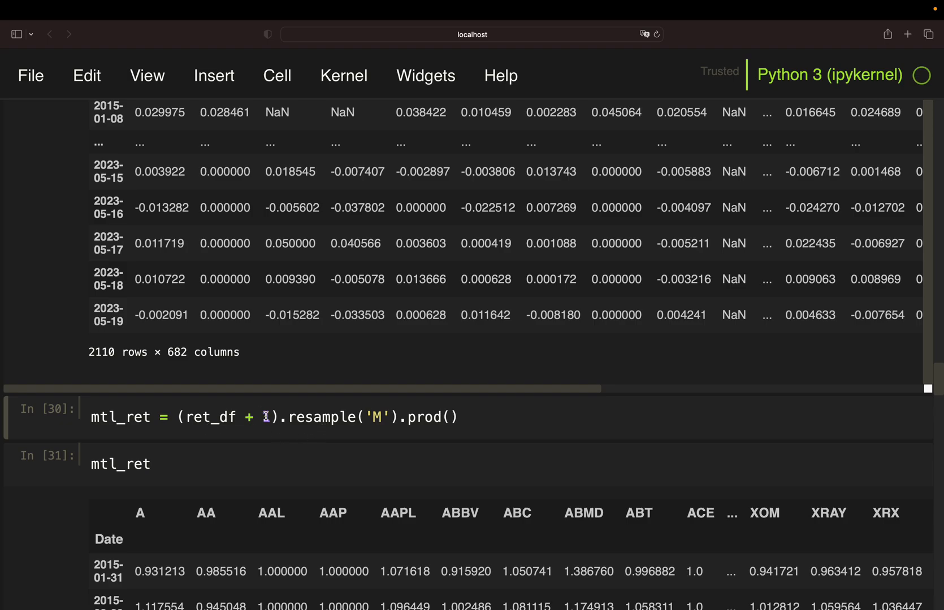
mouse_move(413, 425)
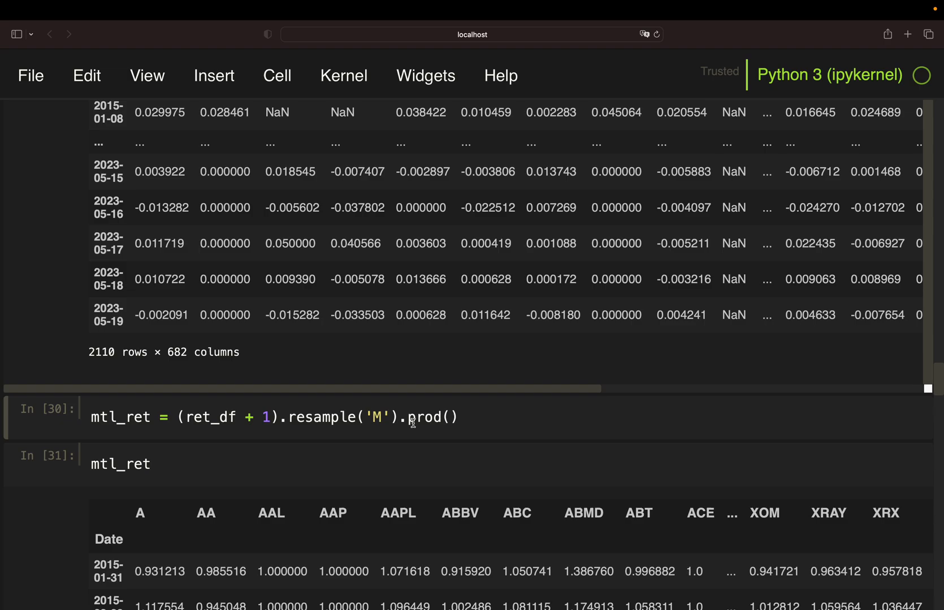
mouse_move(81, 454)
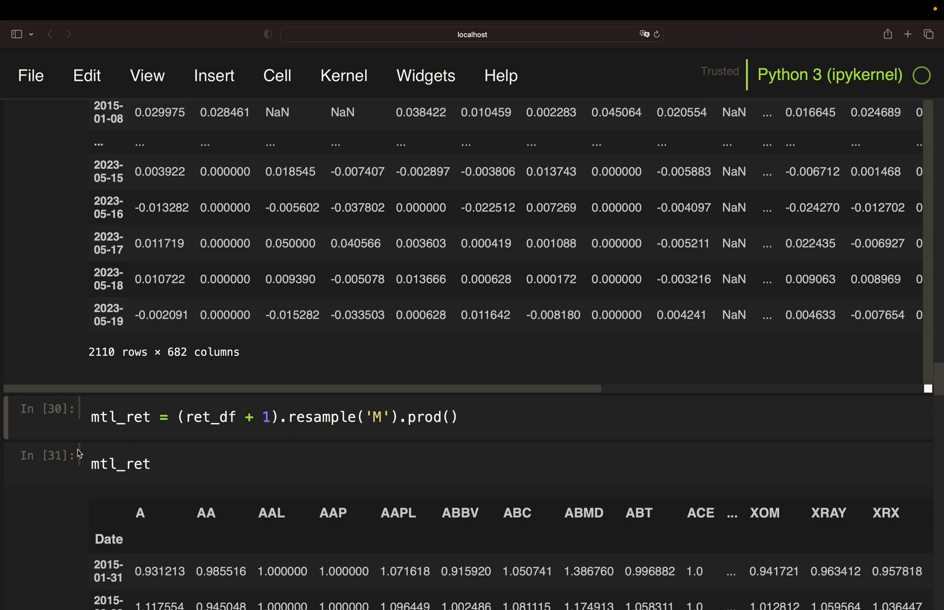
scroll(down, 3)
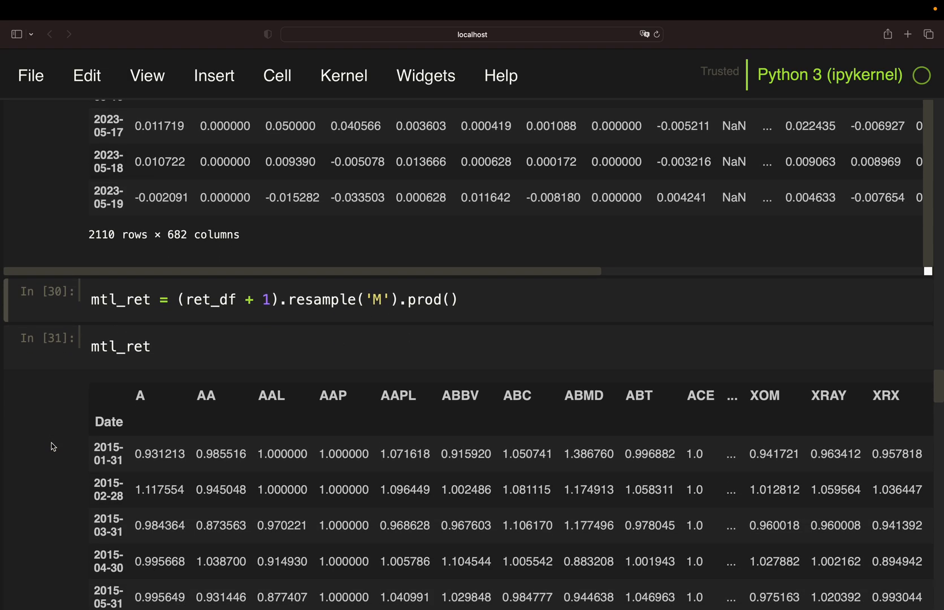
scroll(down, 3)
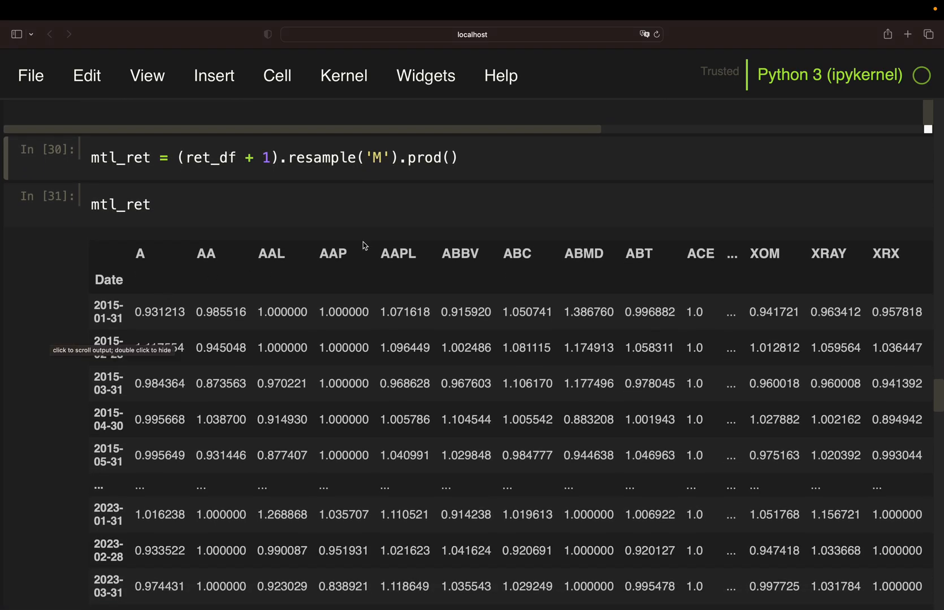
mouse_move(411, 312)
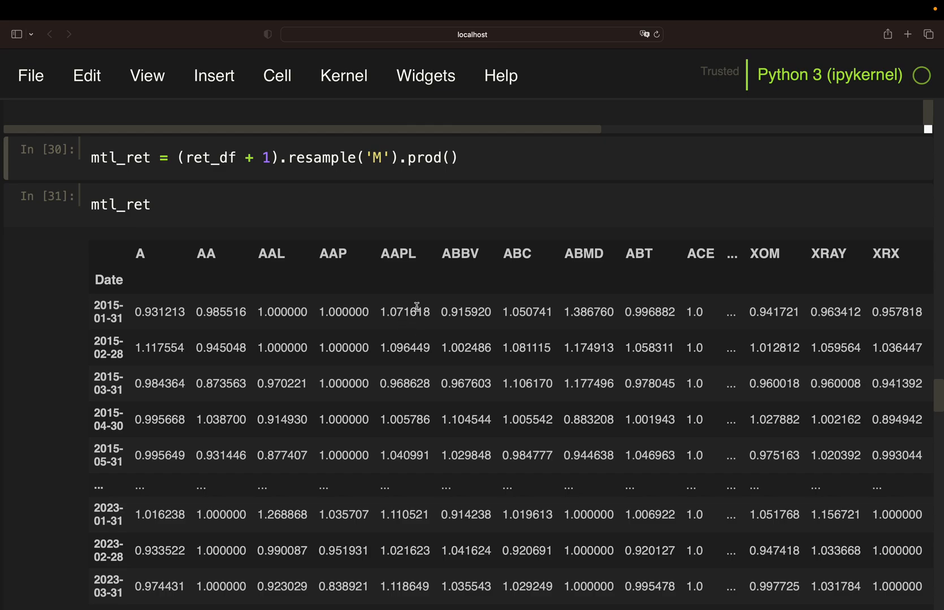
mouse_move(99, 307)
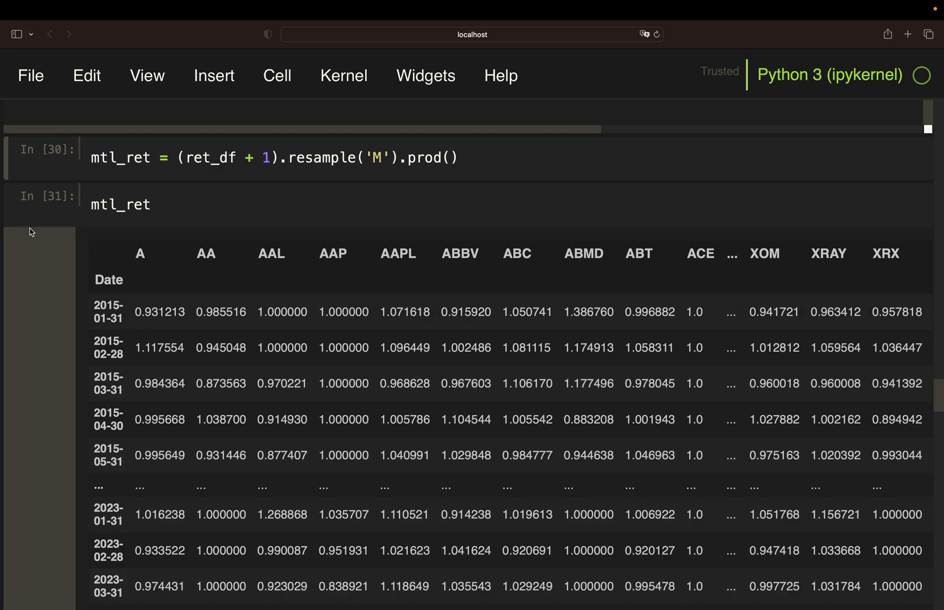
scroll(down, 3)
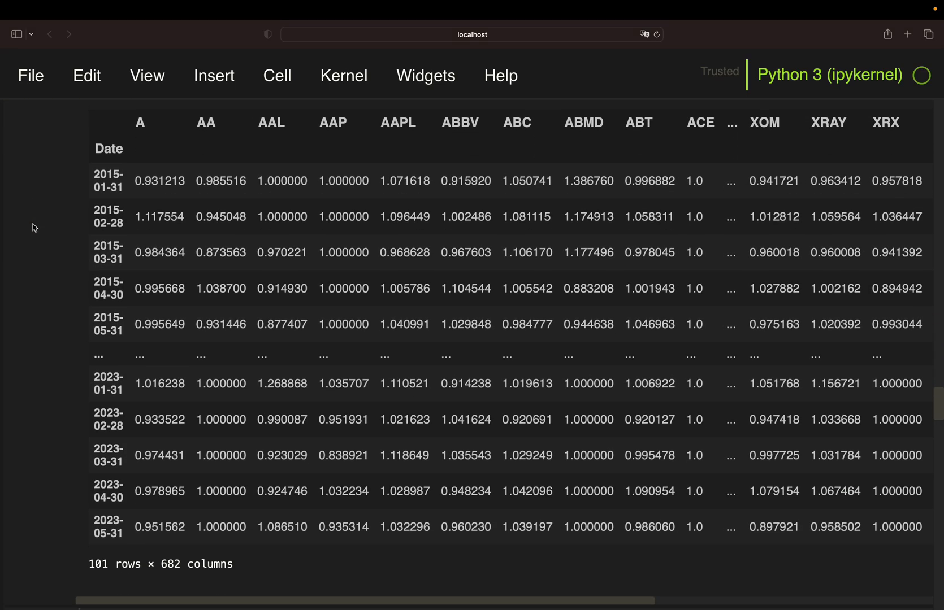
scroll(down, 3)
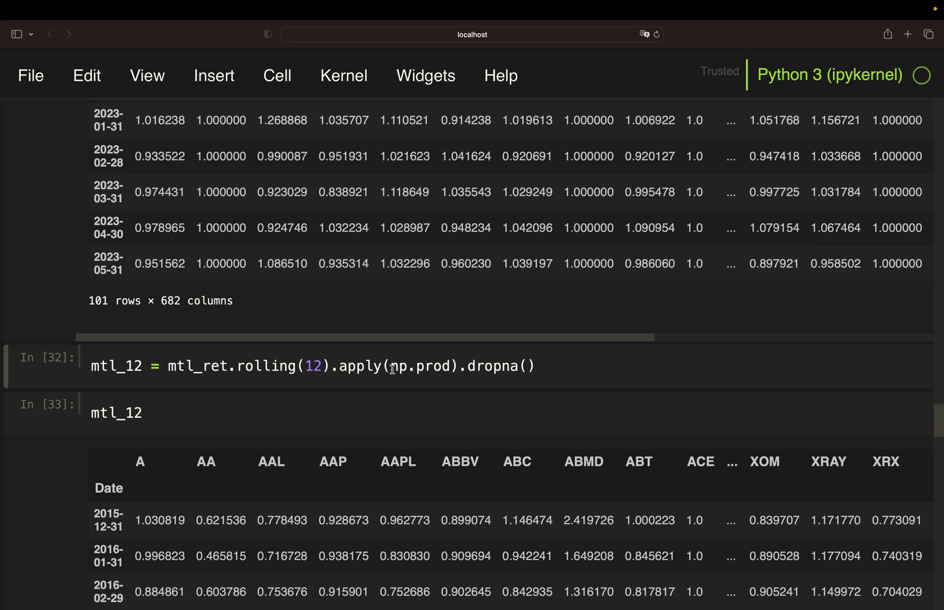
mouse_move(470, 378)
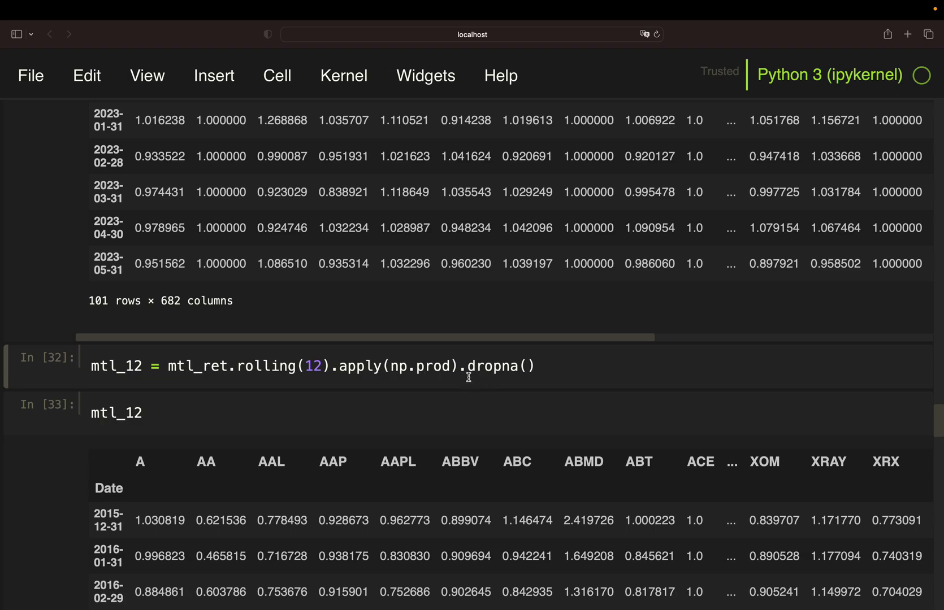
mouse_move(470, 367)
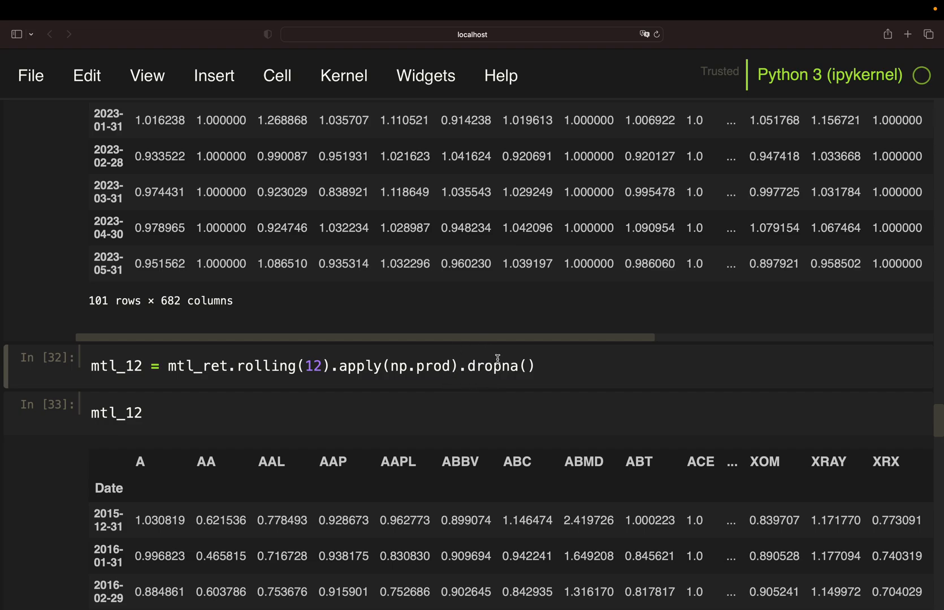
mouse_move(19, 372)
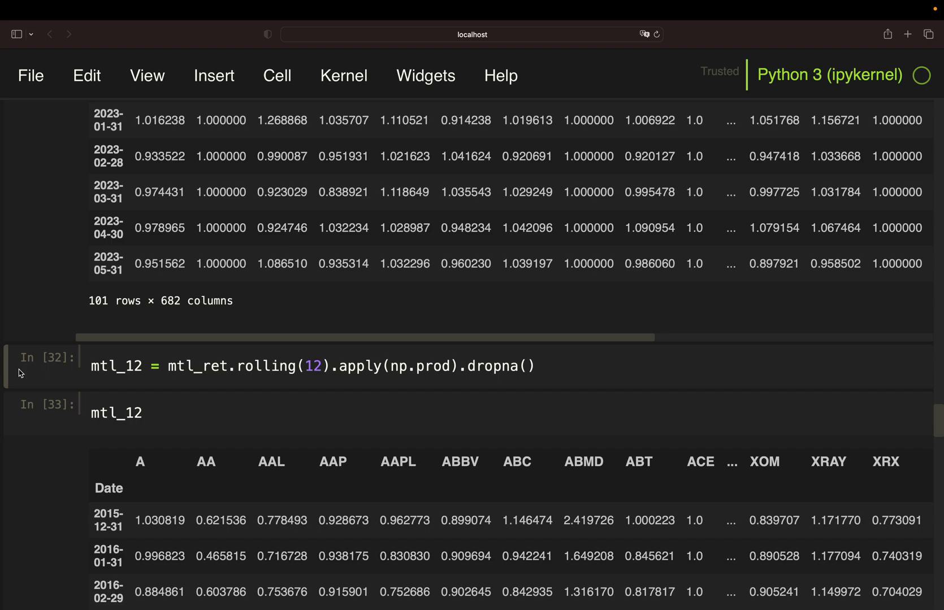
scroll(down, 3)
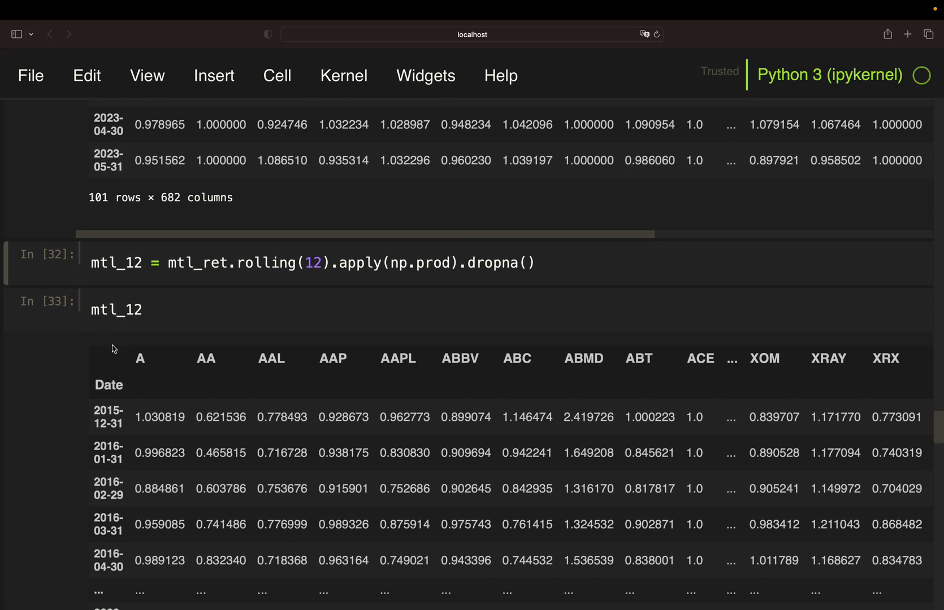
mouse_move(40, 322)
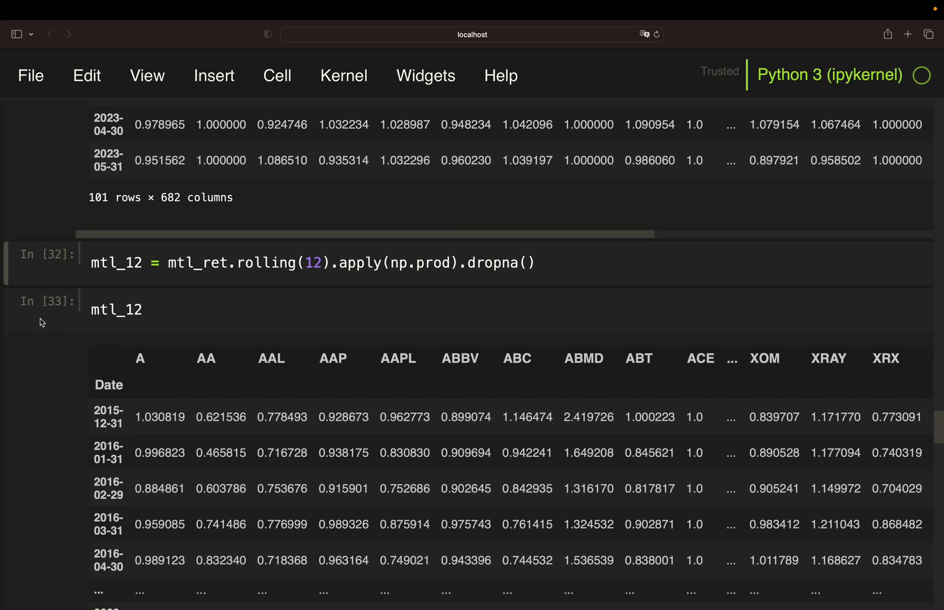
scroll(down, 3)
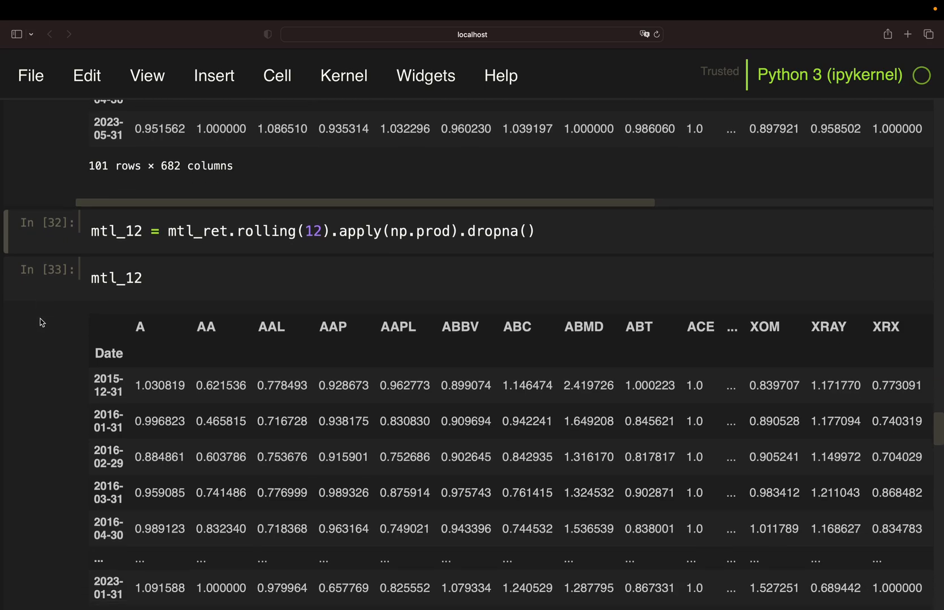
scroll(down, 3)
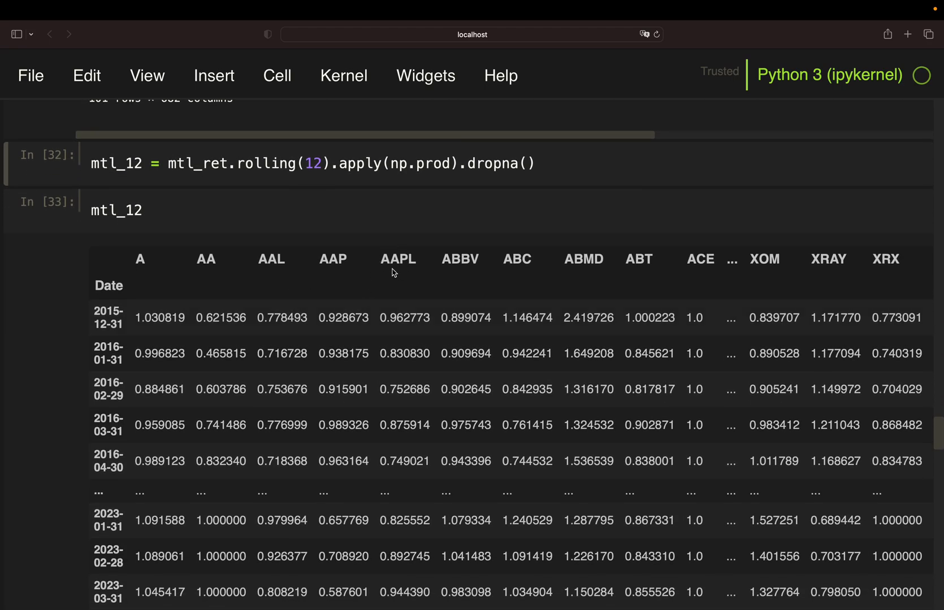
mouse_move(405, 327)
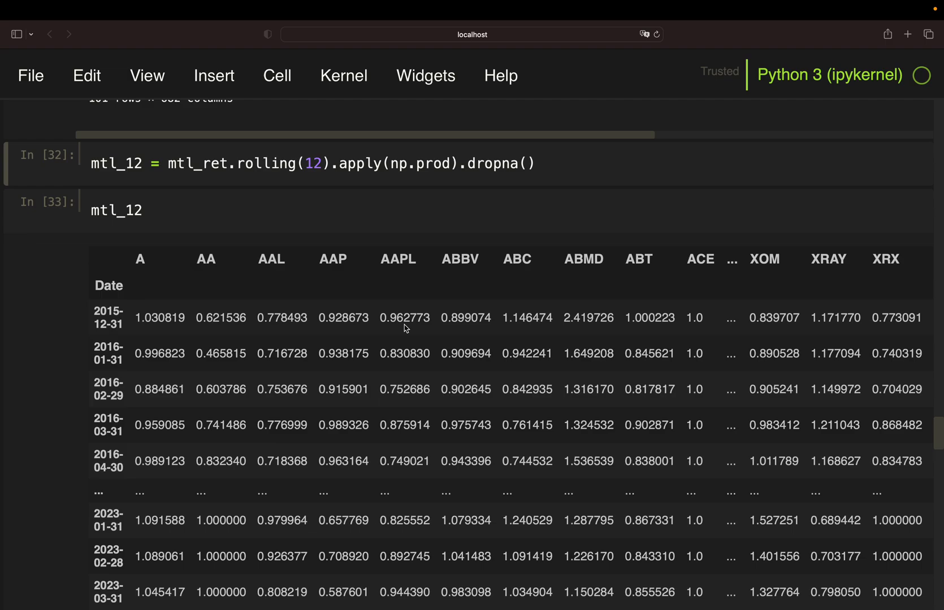
mouse_move(397, 325)
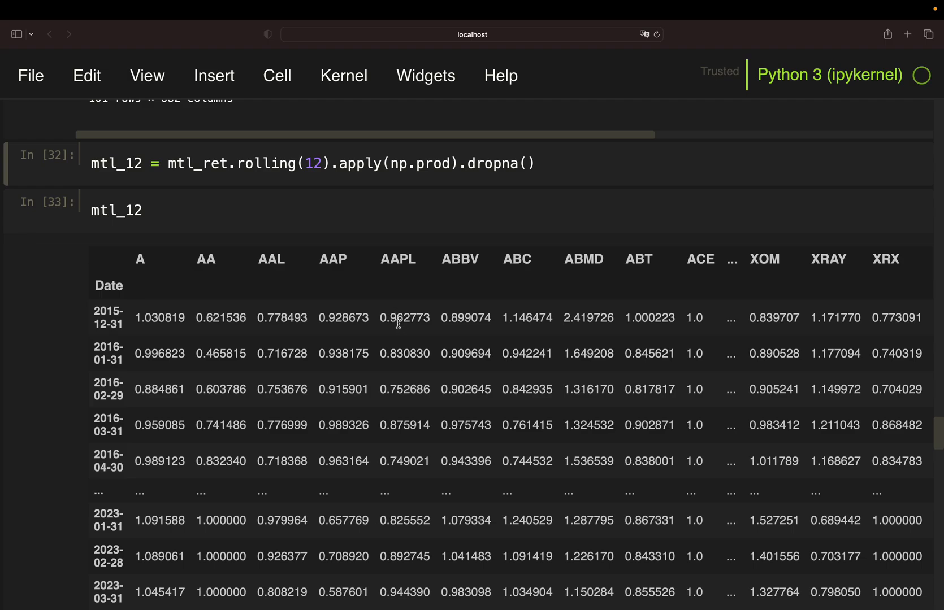
mouse_move(378, 324)
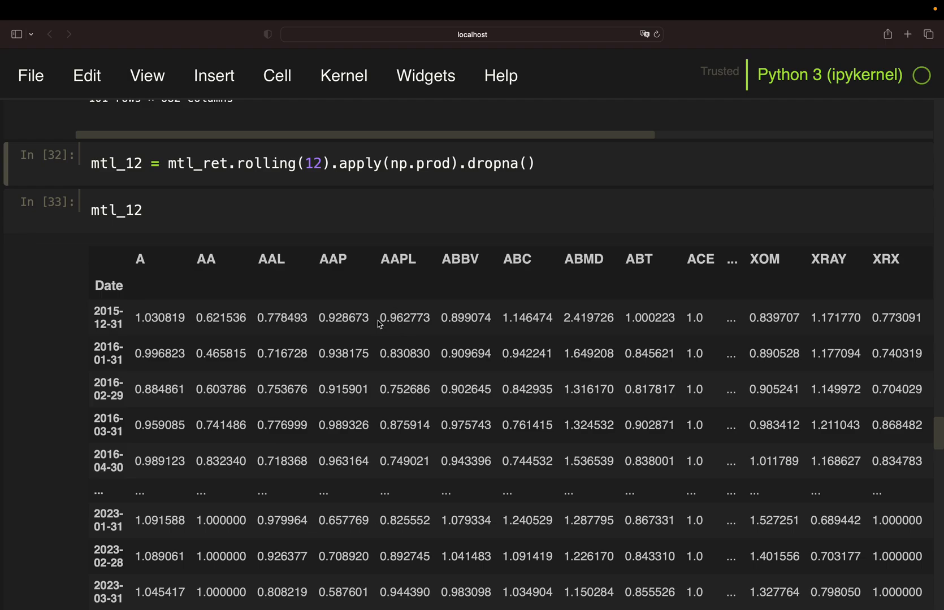
mouse_move(90, 318)
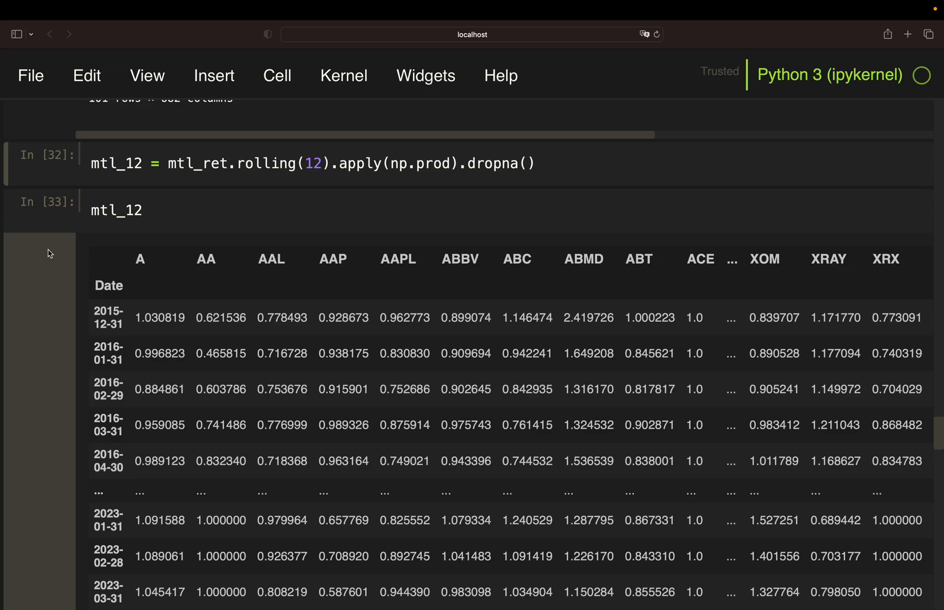
mouse_move(49, 254)
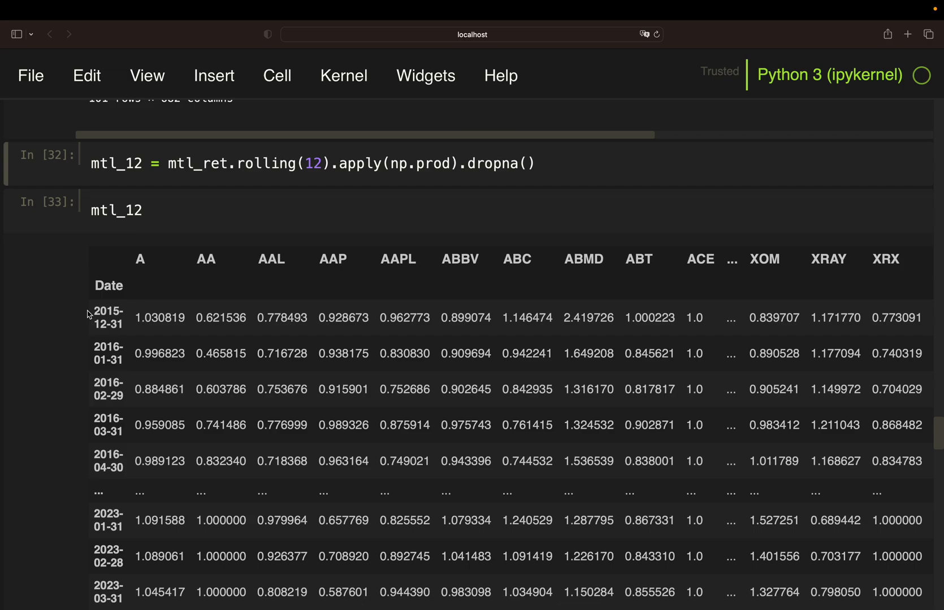
mouse_move(81, 334)
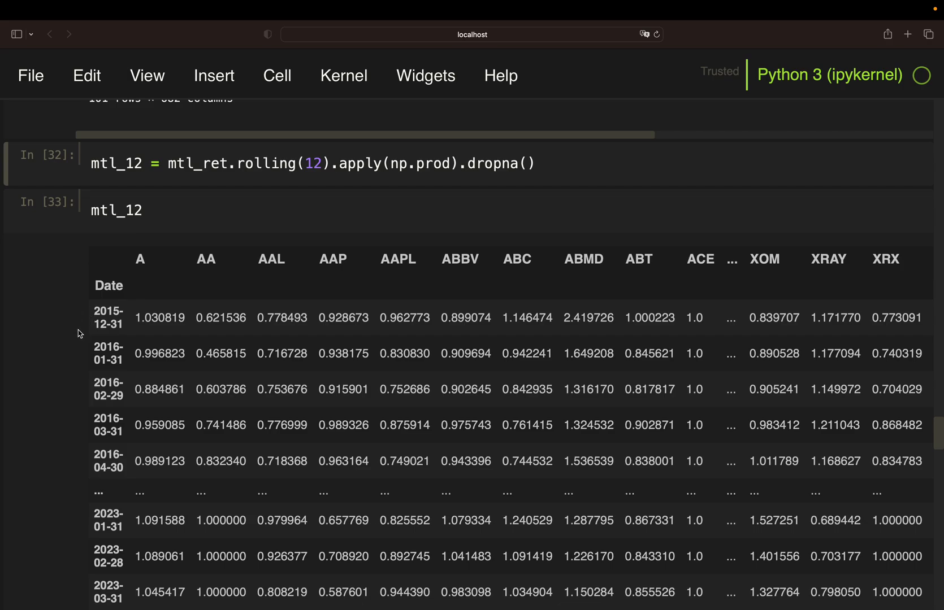
mouse_move(92, 437)
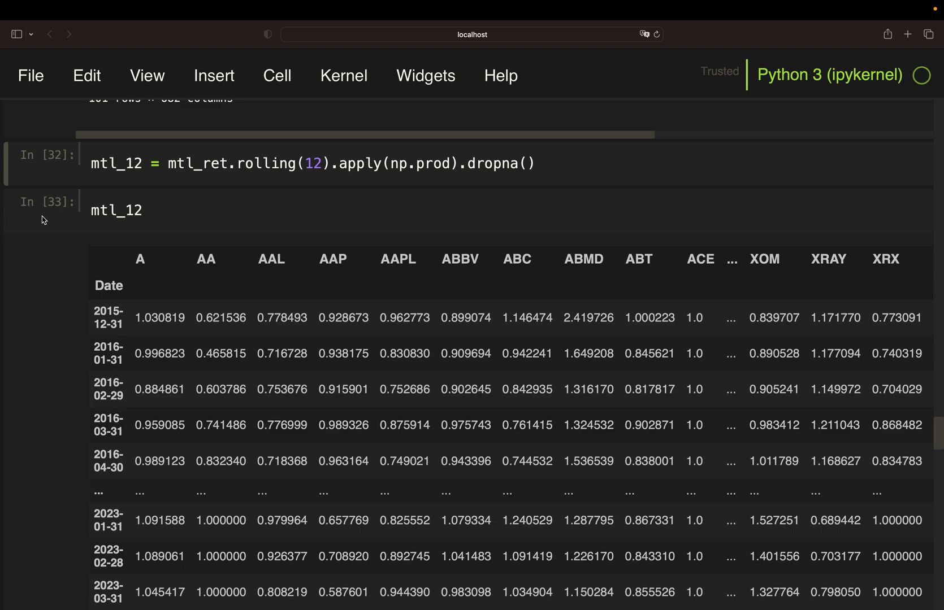
scroll(down, 3)
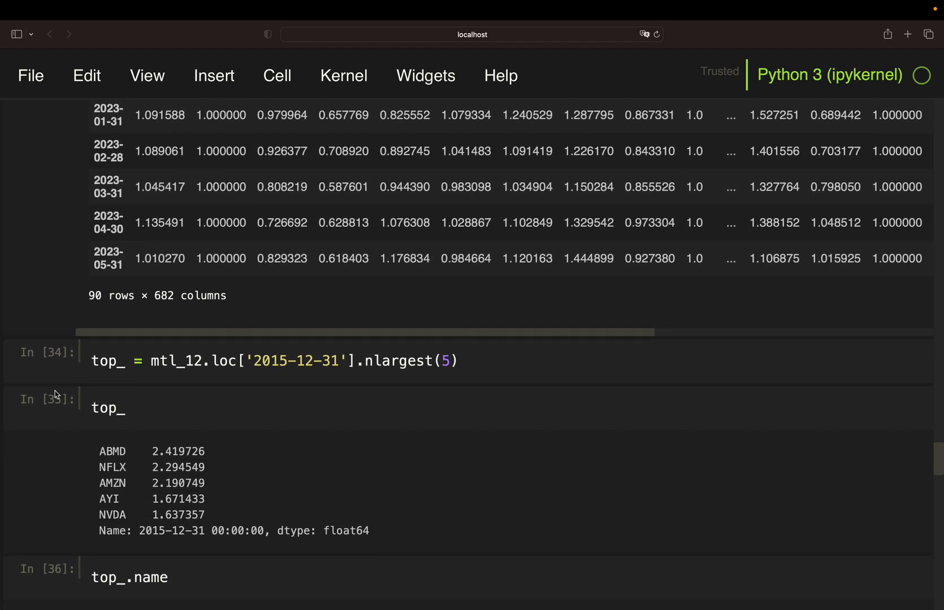
scroll(down, 3)
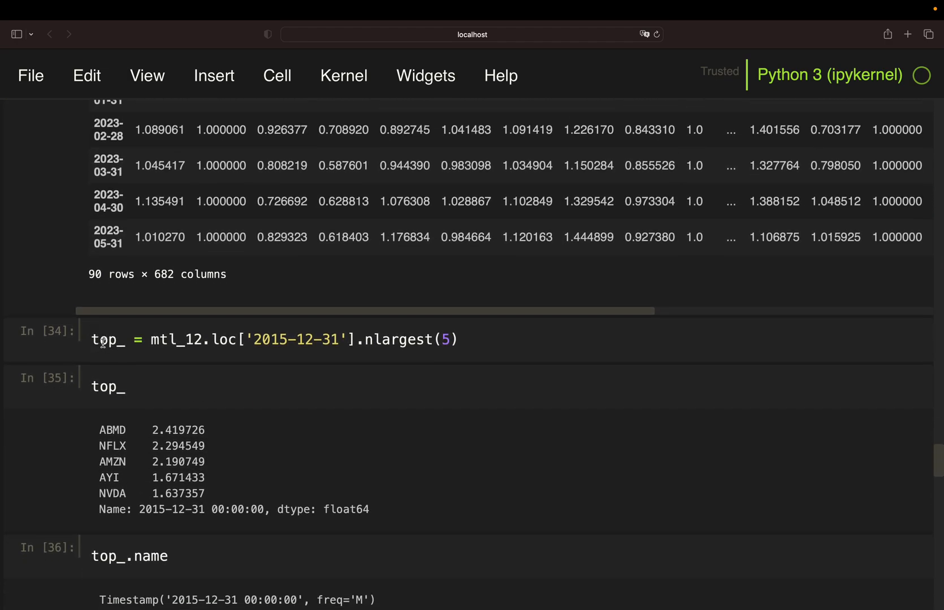
mouse_move(178, 352)
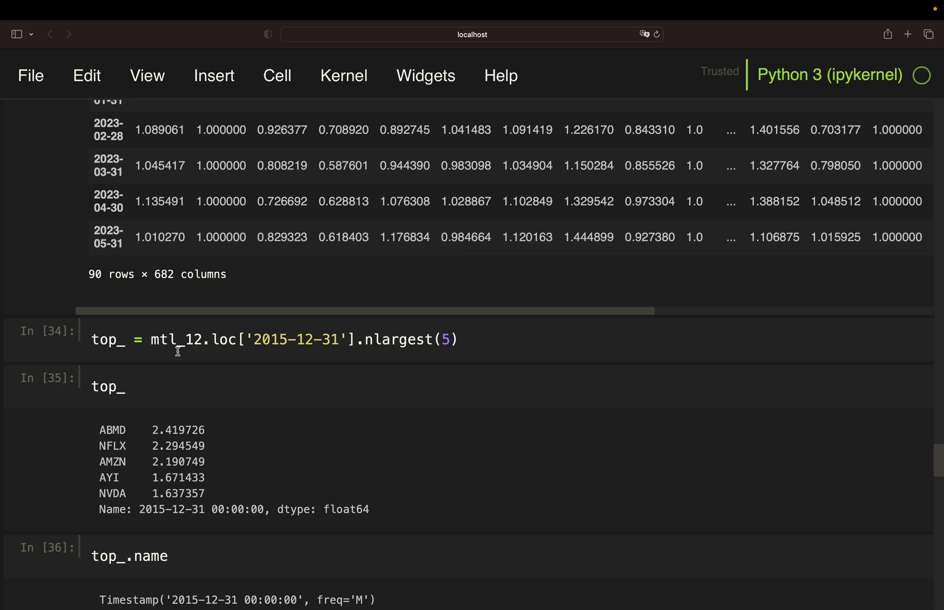
mouse_move(176, 346)
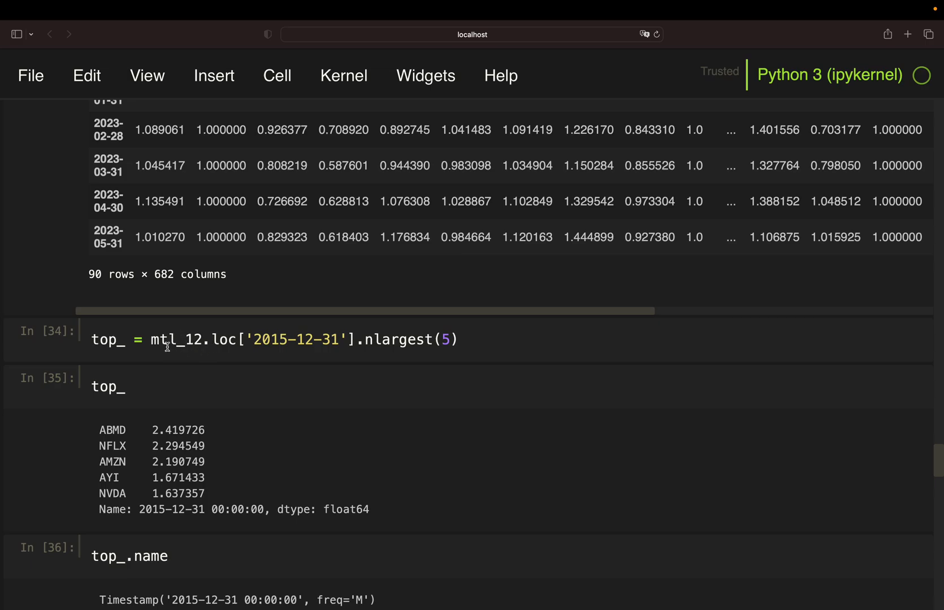
mouse_move(229, 368)
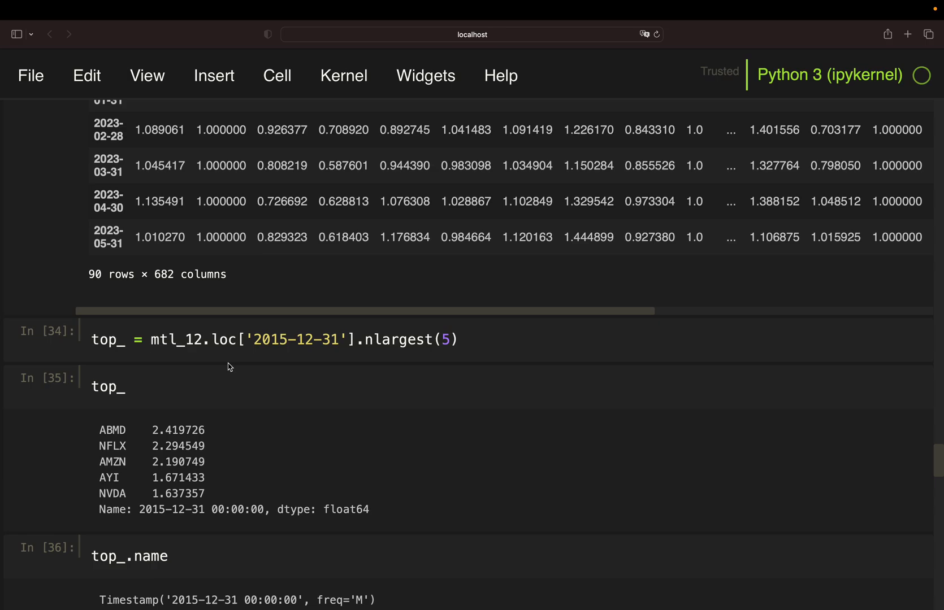
scroll(up, 3)
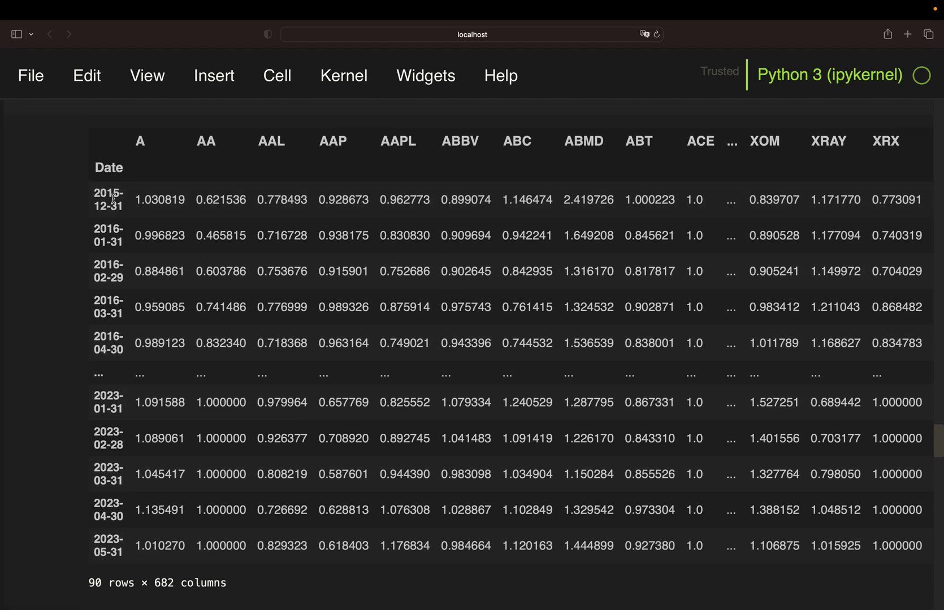
scroll(down, 3)
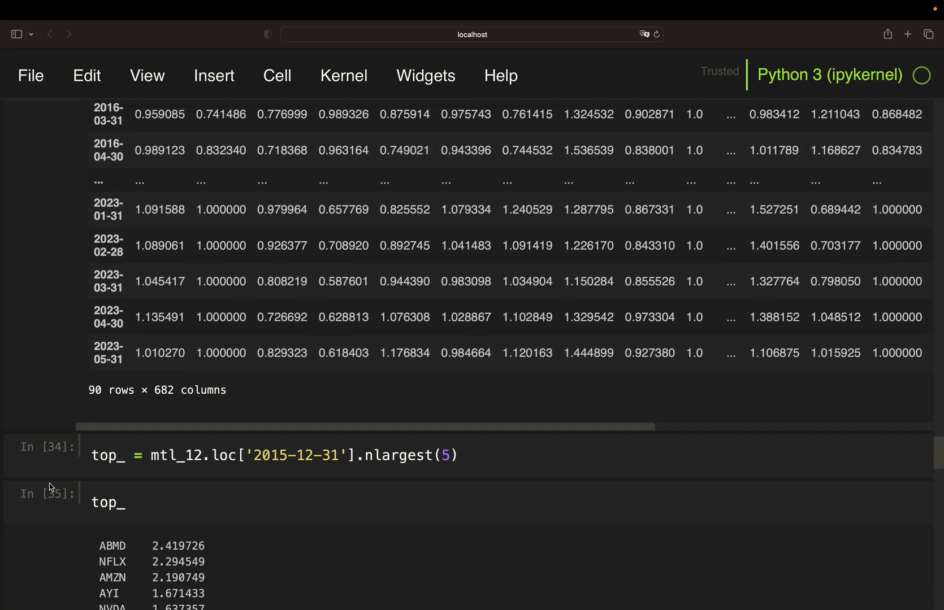
scroll(down, 3)
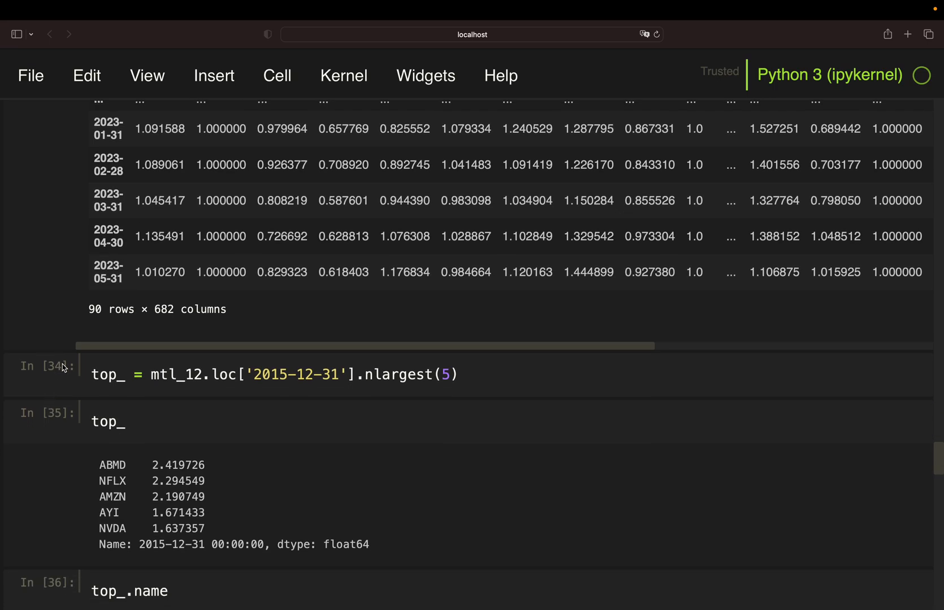
mouse_move(385, 373)
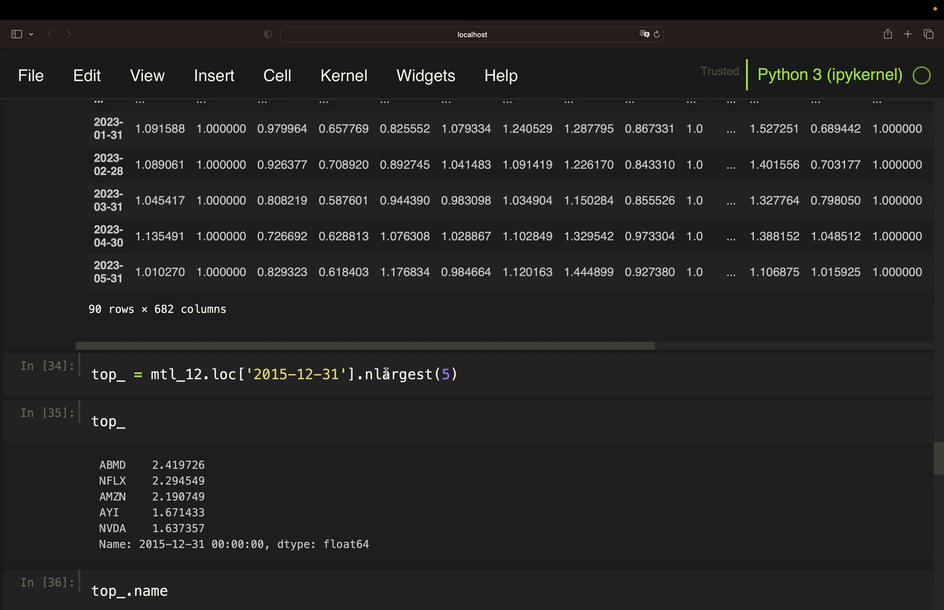
mouse_move(135, 416)
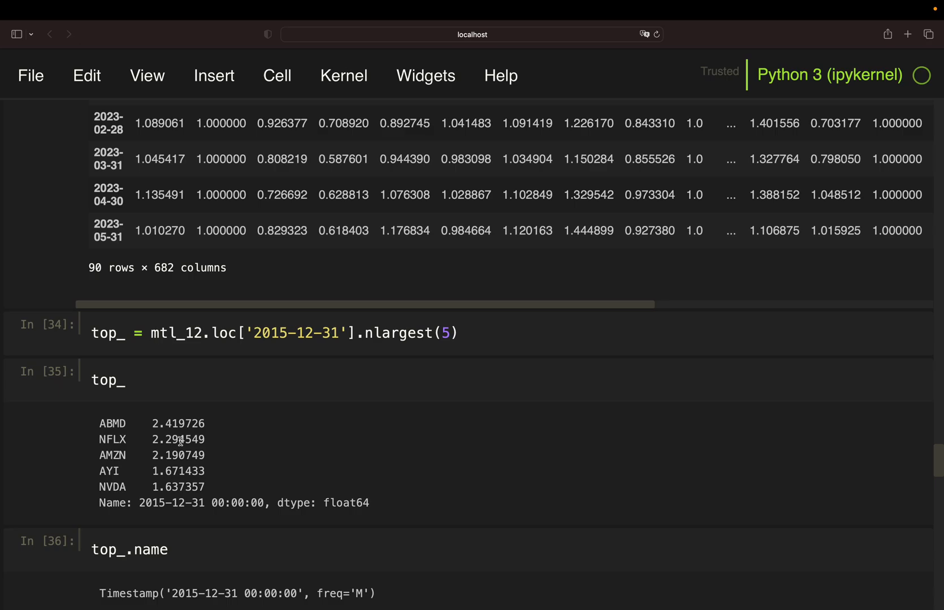
mouse_move(175, 443)
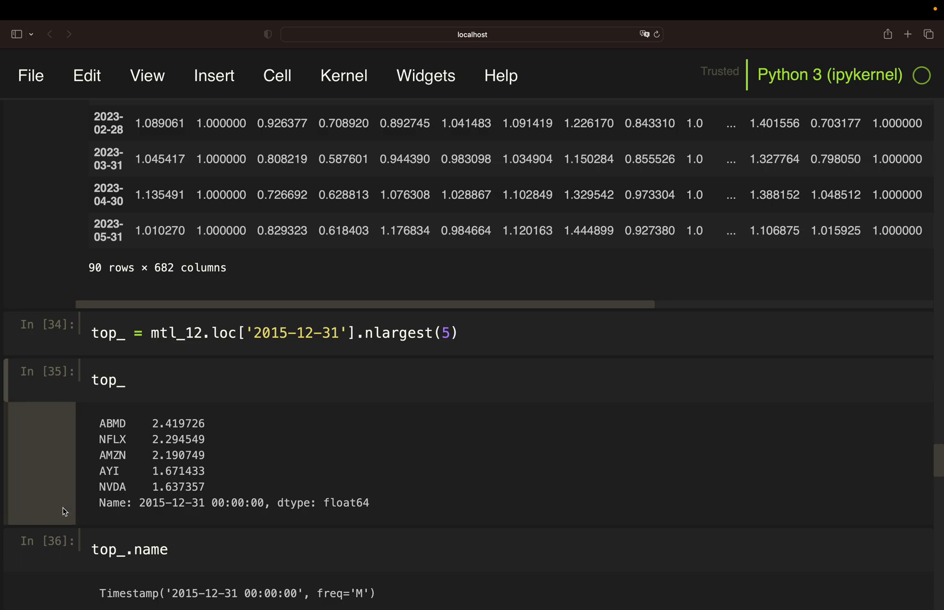
mouse_move(66, 510)
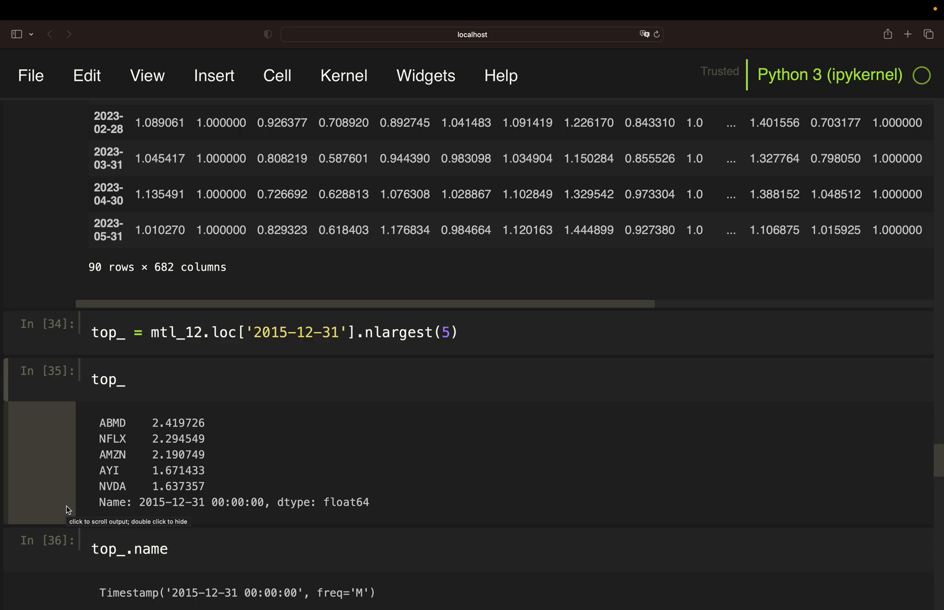
scroll(down, 3)
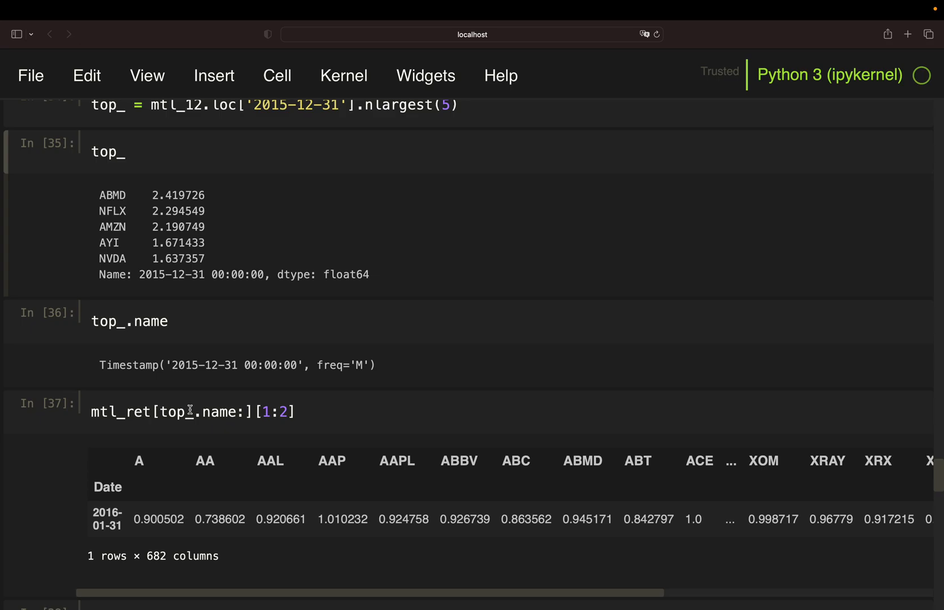
mouse_move(194, 354)
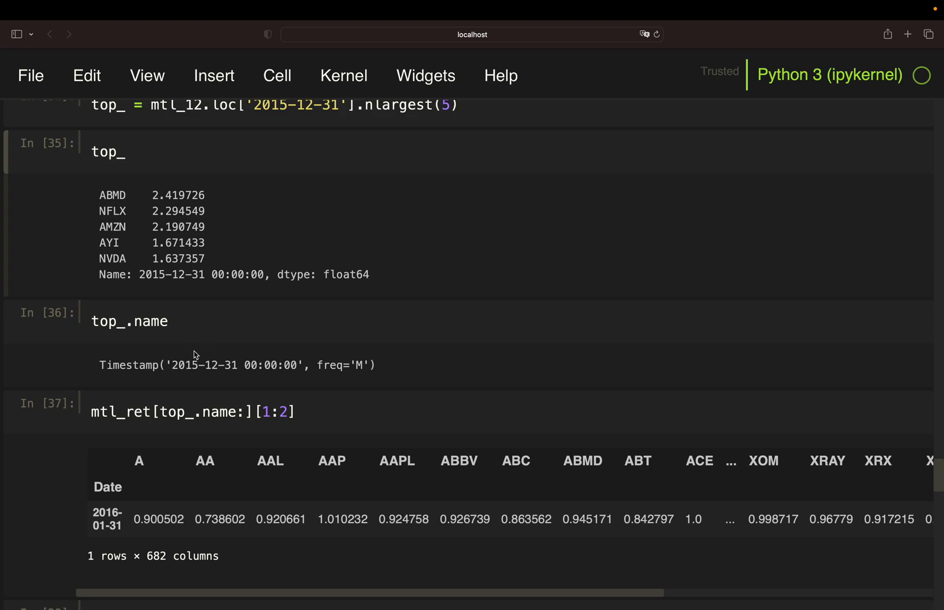
mouse_move(194, 408)
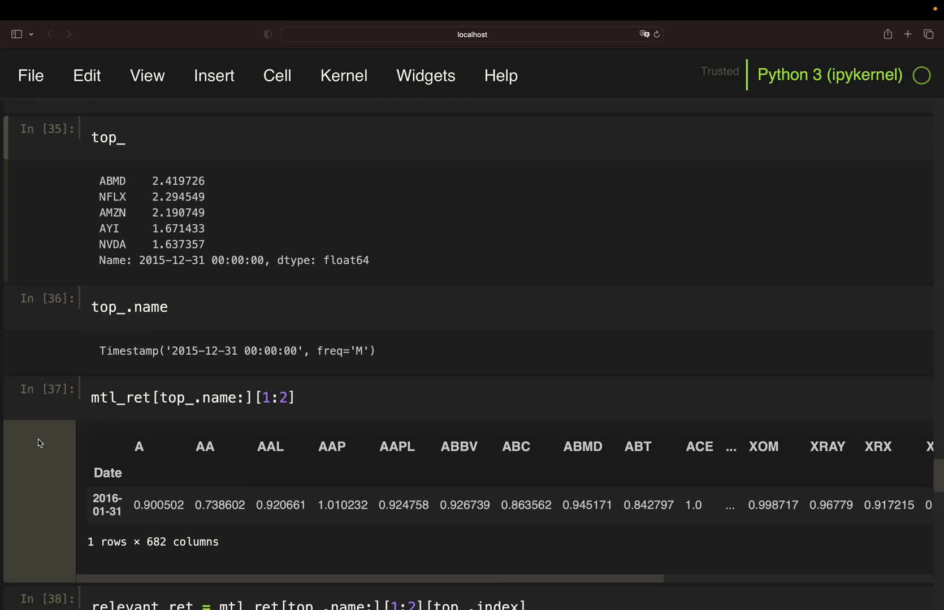
scroll(down, 3)
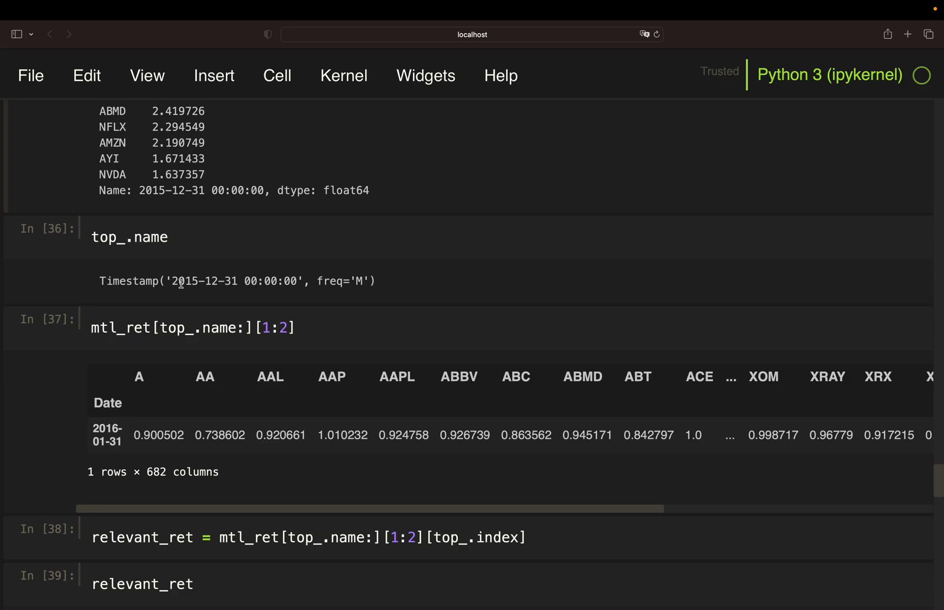
mouse_move(98, 458)
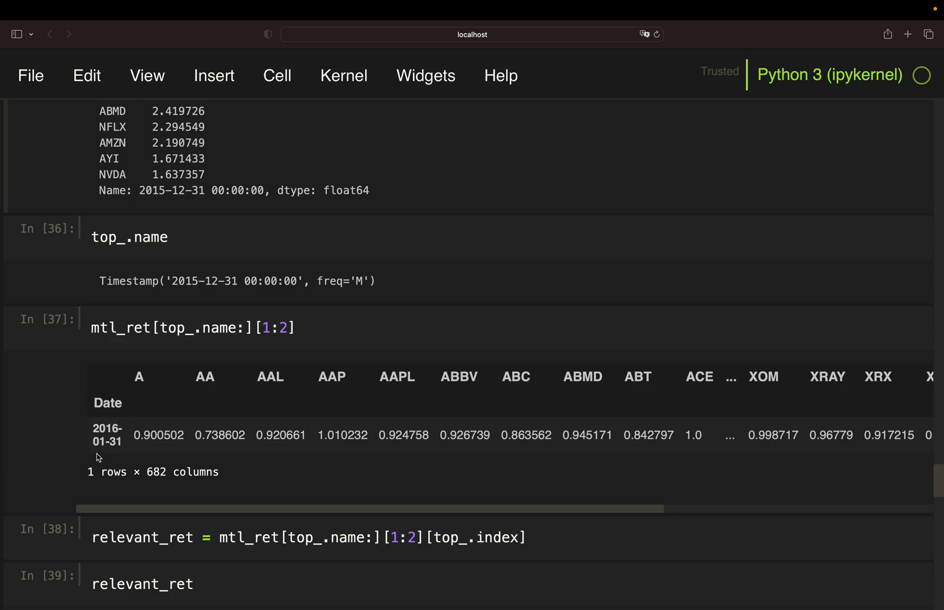
scroll(down, 3)
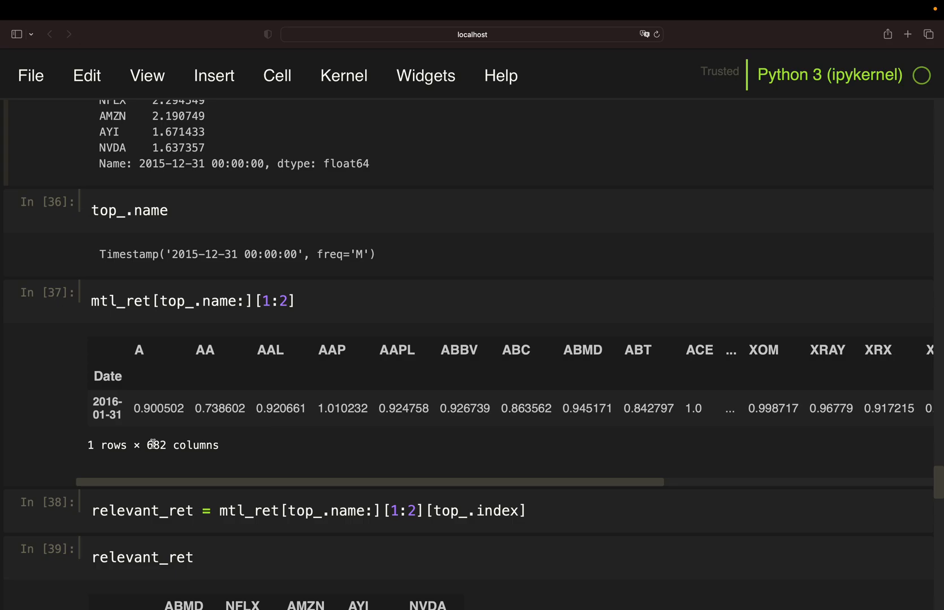
scroll(up, 3)
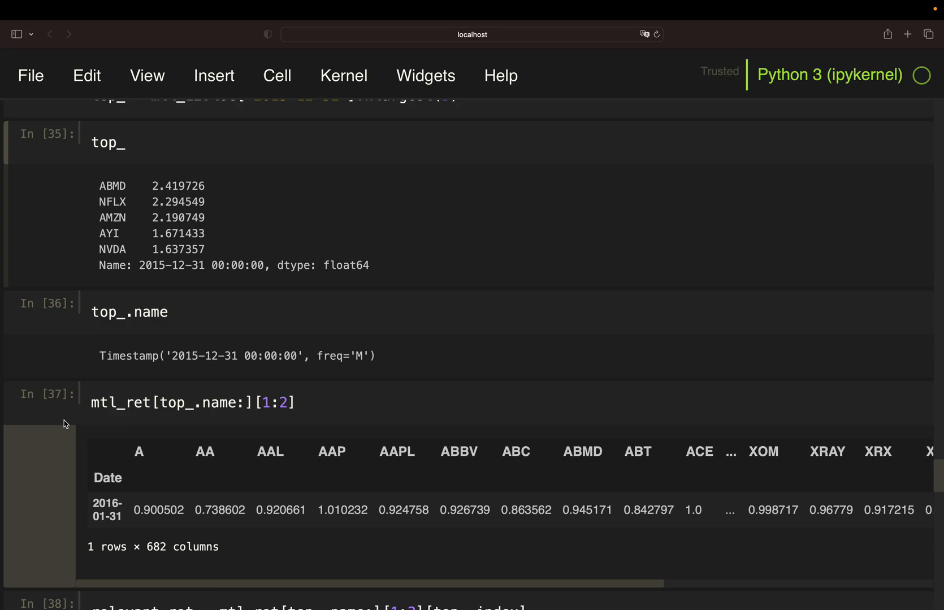
scroll(up, 3)
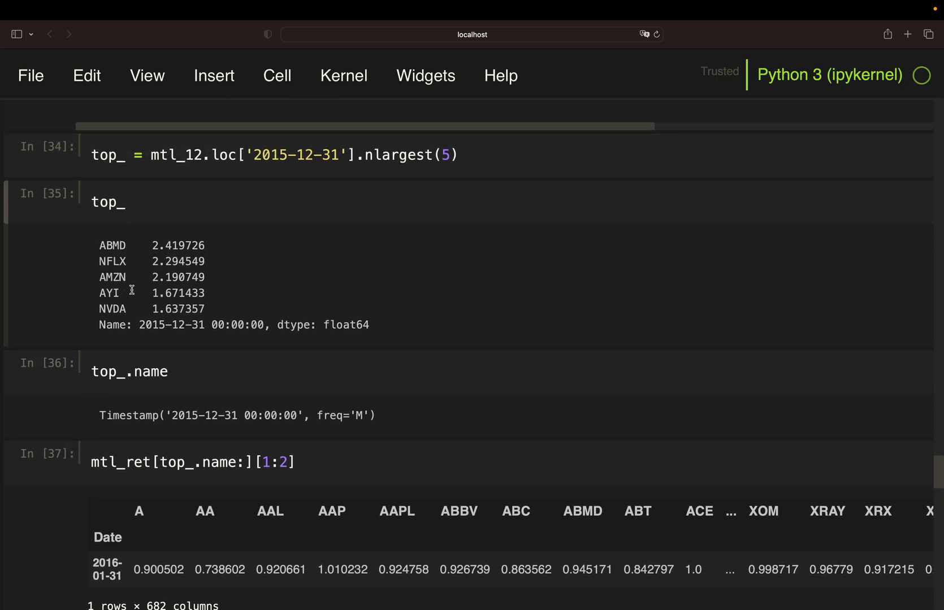
mouse_move(100, 319)
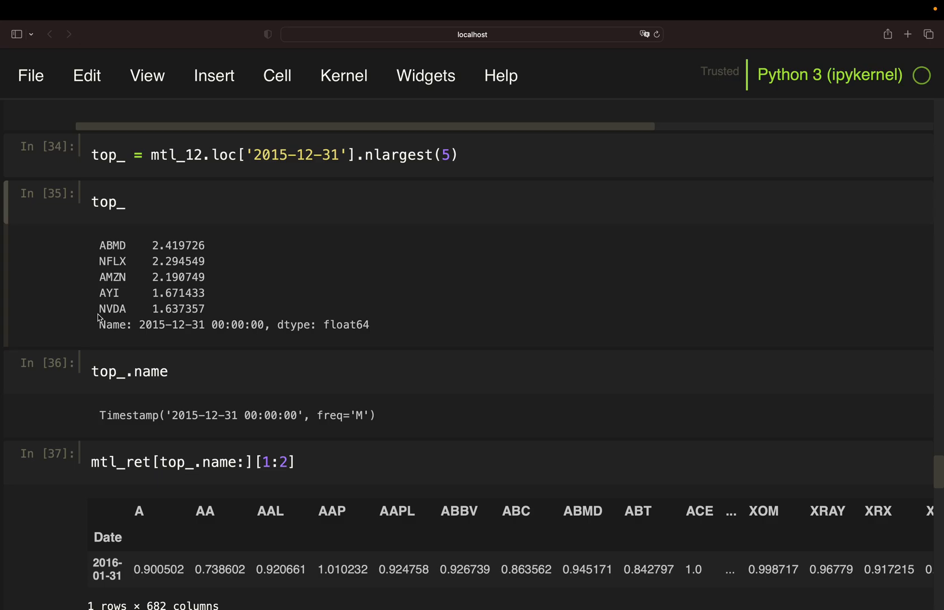
scroll(down, 3)
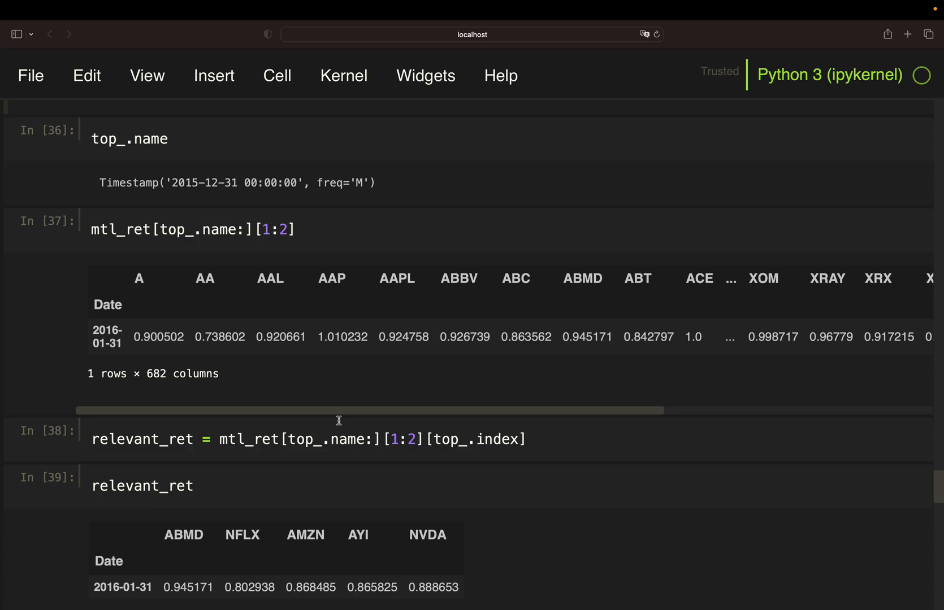
mouse_move(504, 432)
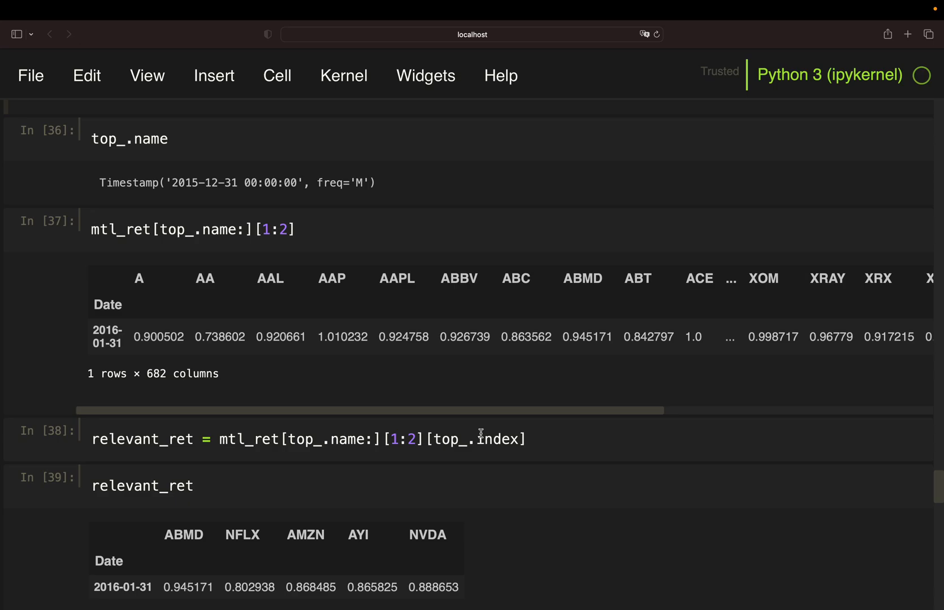
scroll(down, 3)
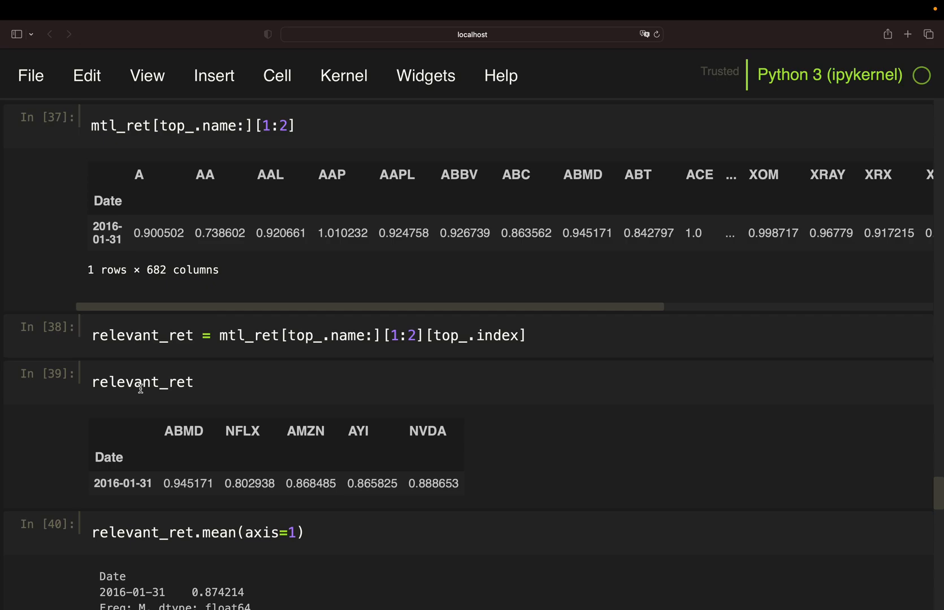
scroll(down, 3)
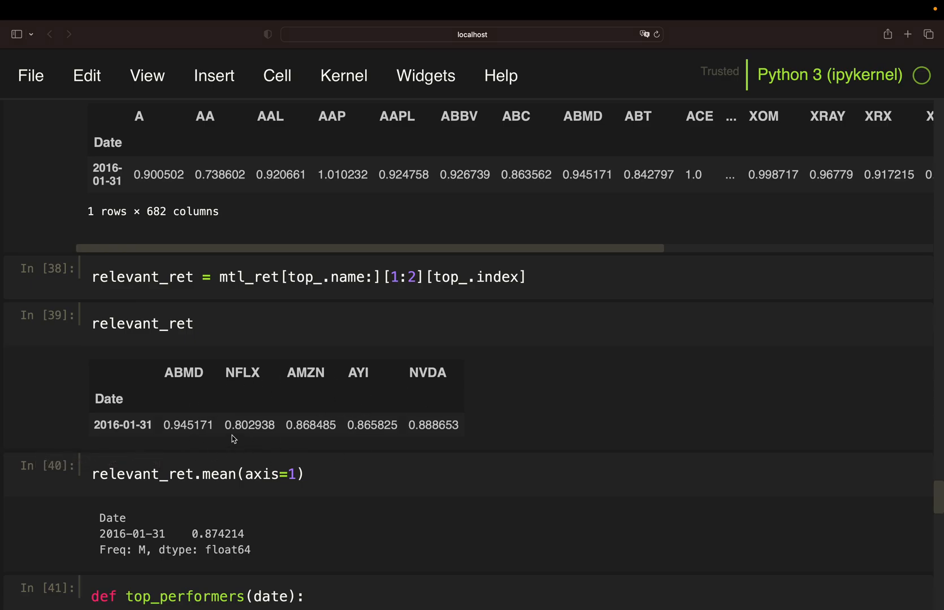
mouse_move(109, 459)
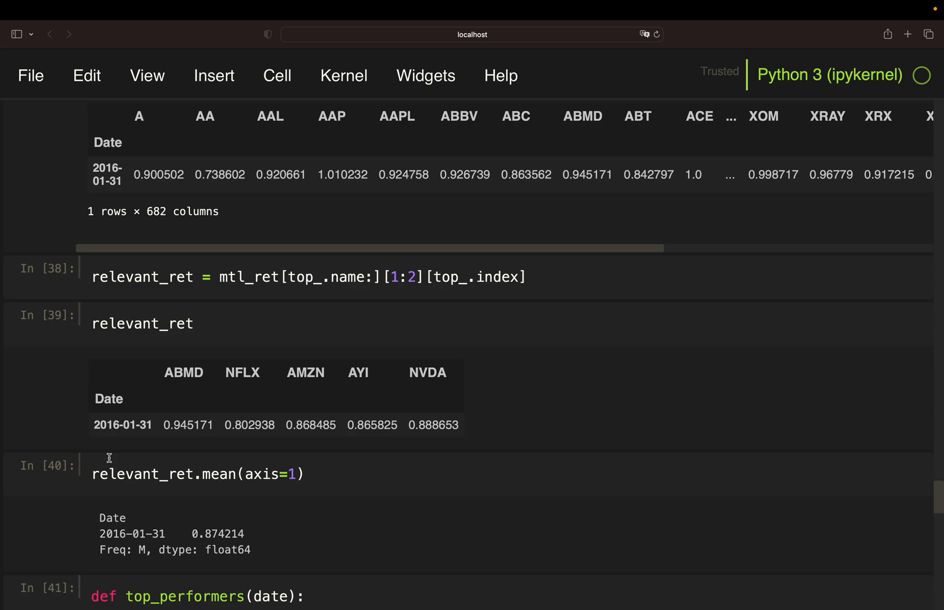
scroll(down, 3)
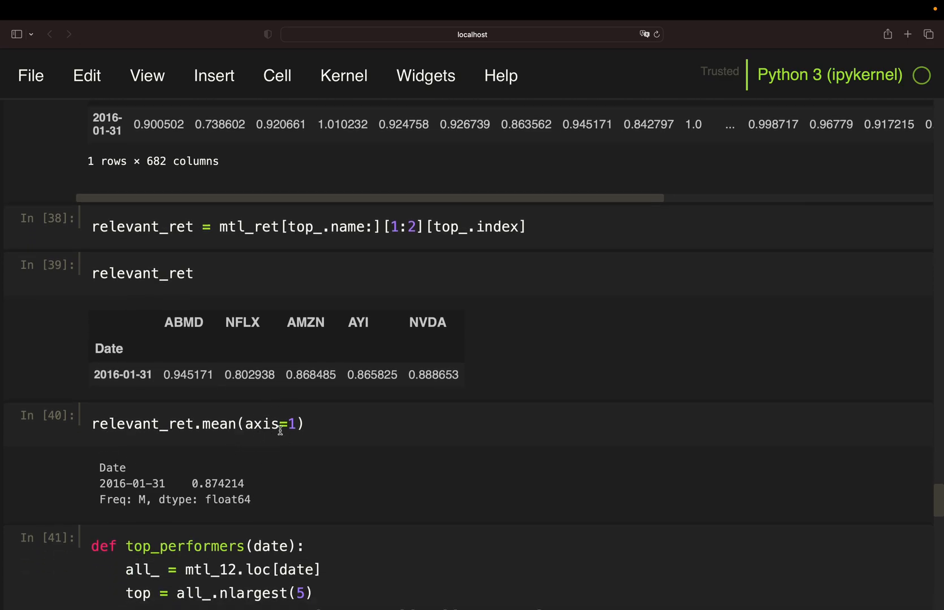
mouse_move(155, 384)
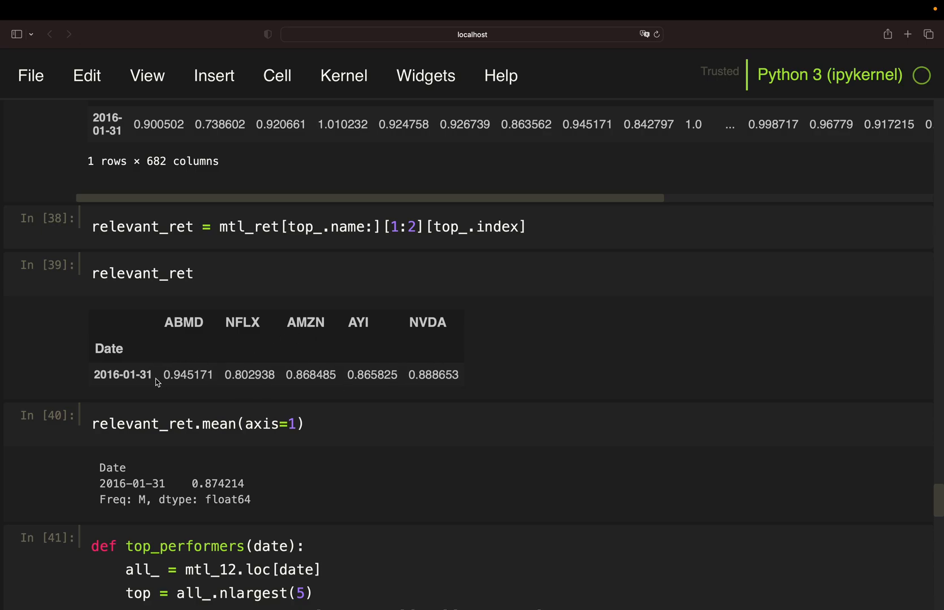
mouse_move(205, 374)
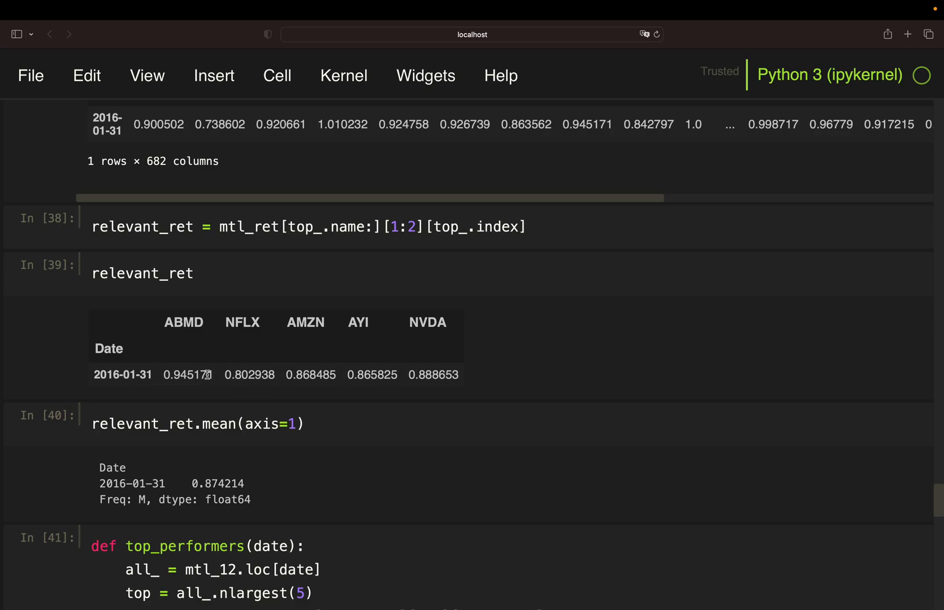
mouse_move(206, 476)
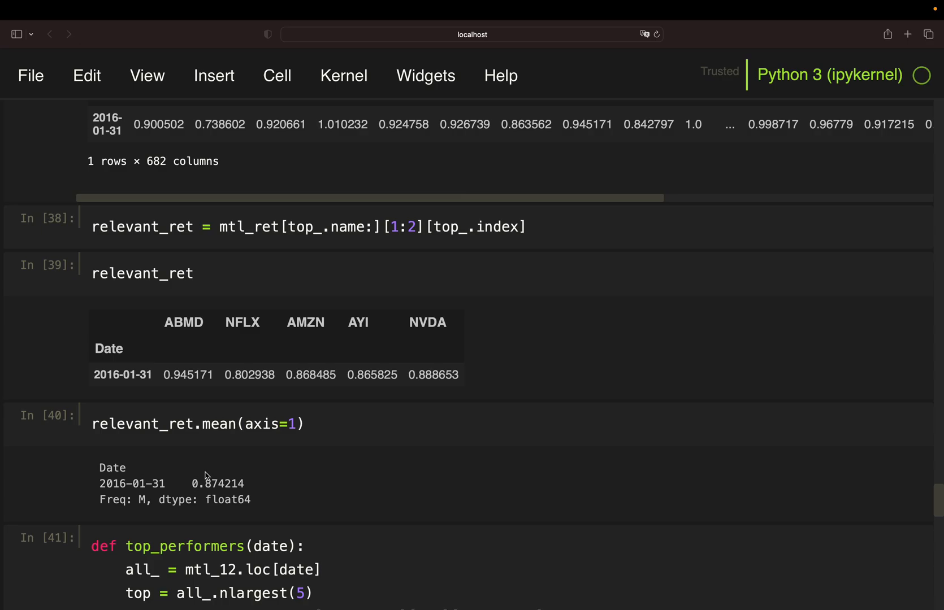
mouse_move(204, 462)
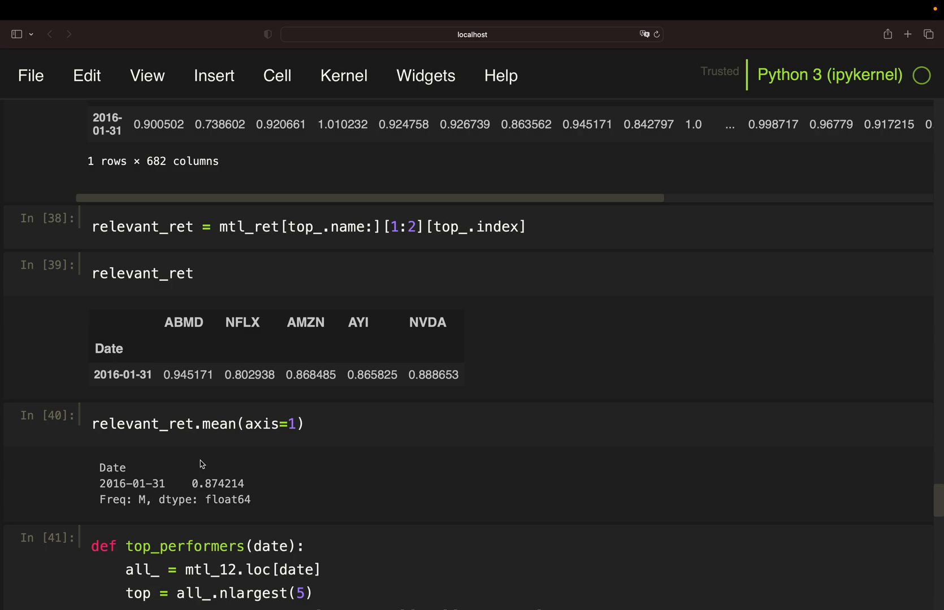
mouse_move(150, 469)
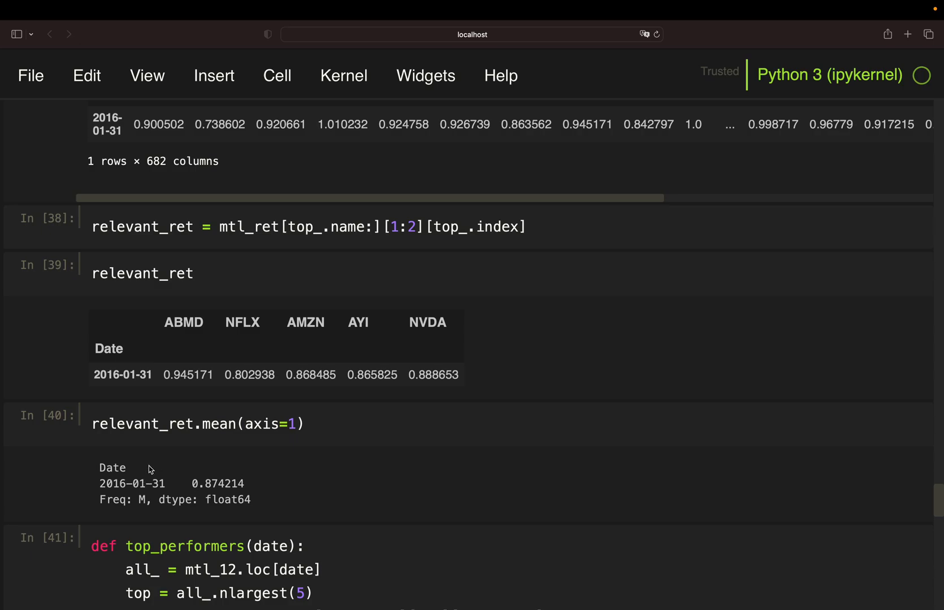
mouse_move(207, 484)
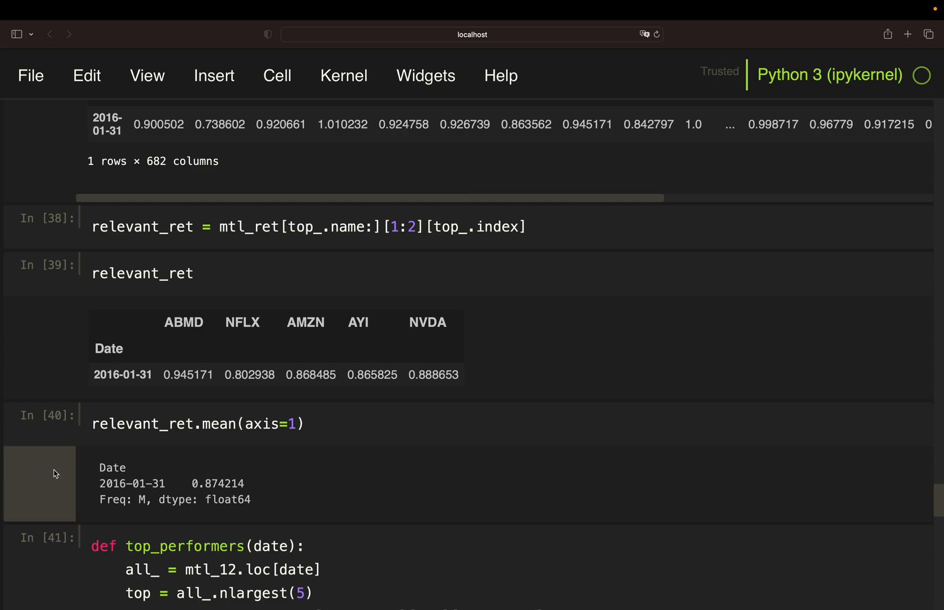
mouse_move(54, 474)
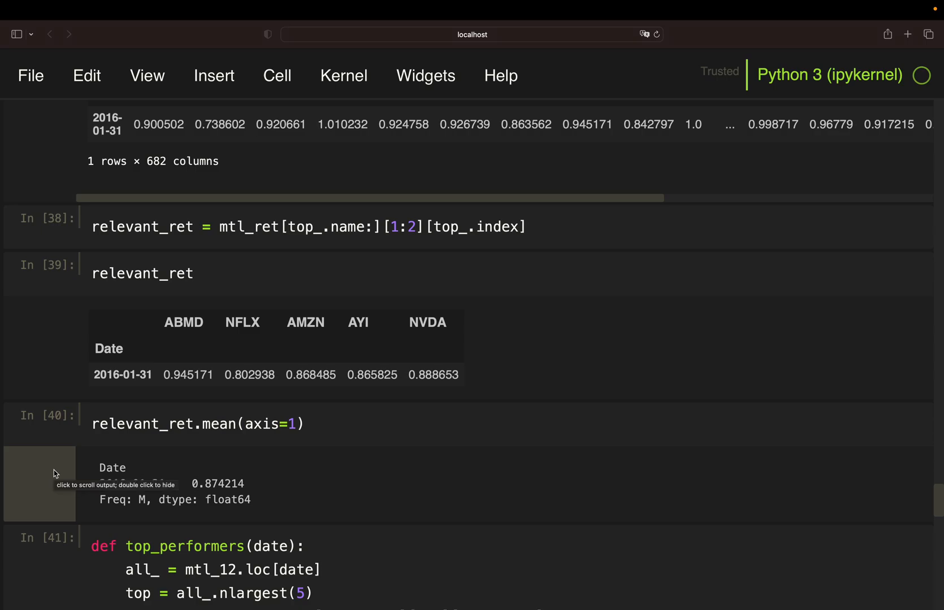
scroll(down, 3)
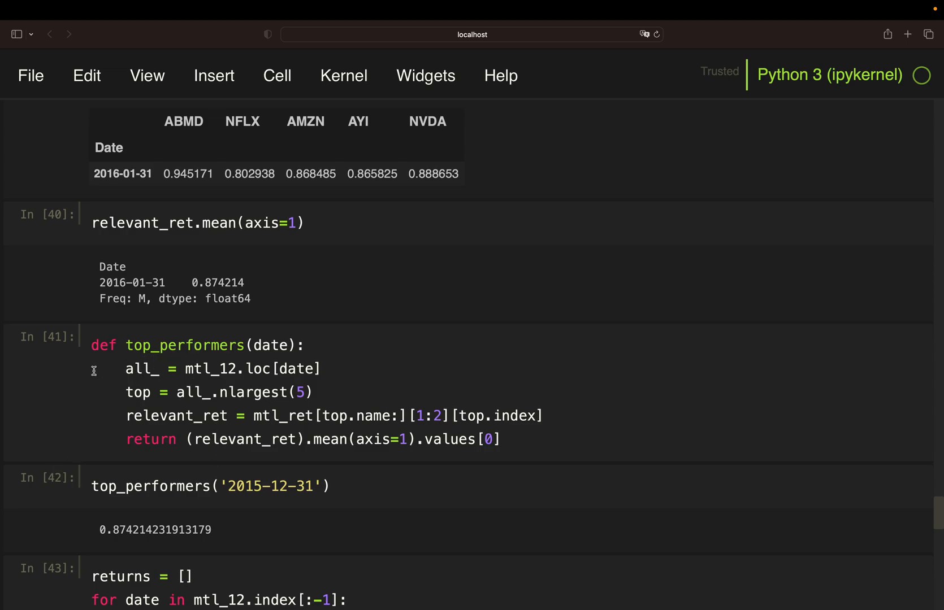
mouse_move(260, 332)
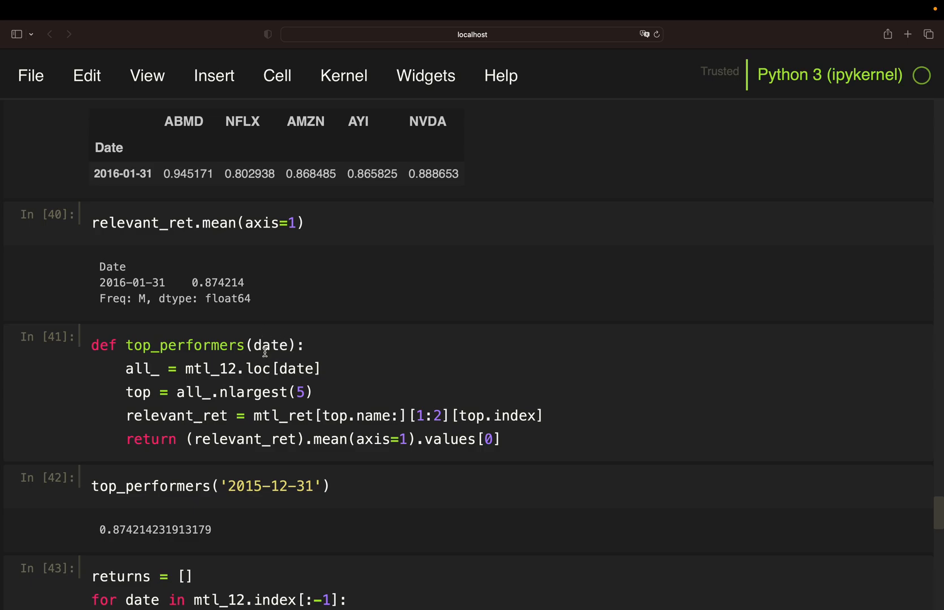
mouse_move(43, 426)
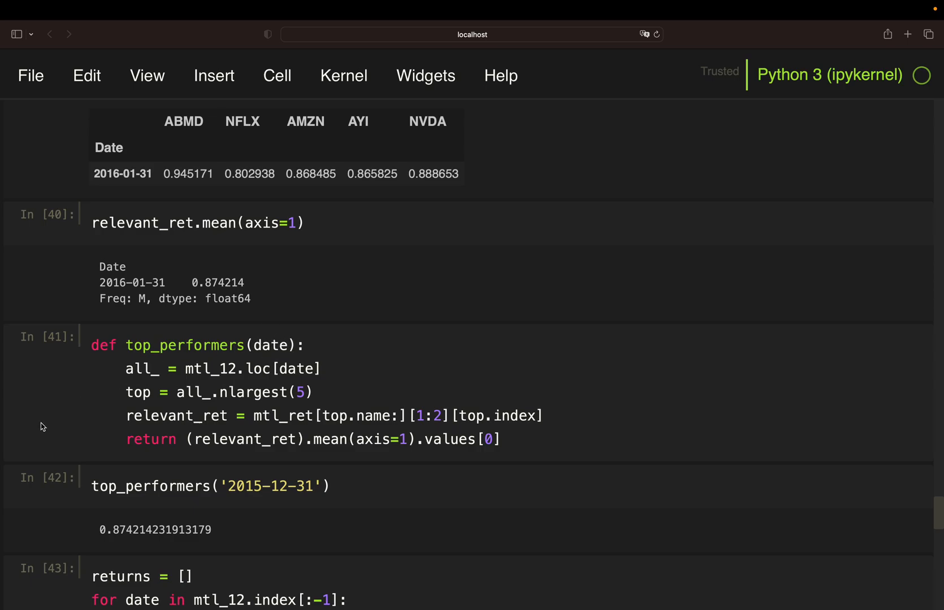
scroll(down, 3)
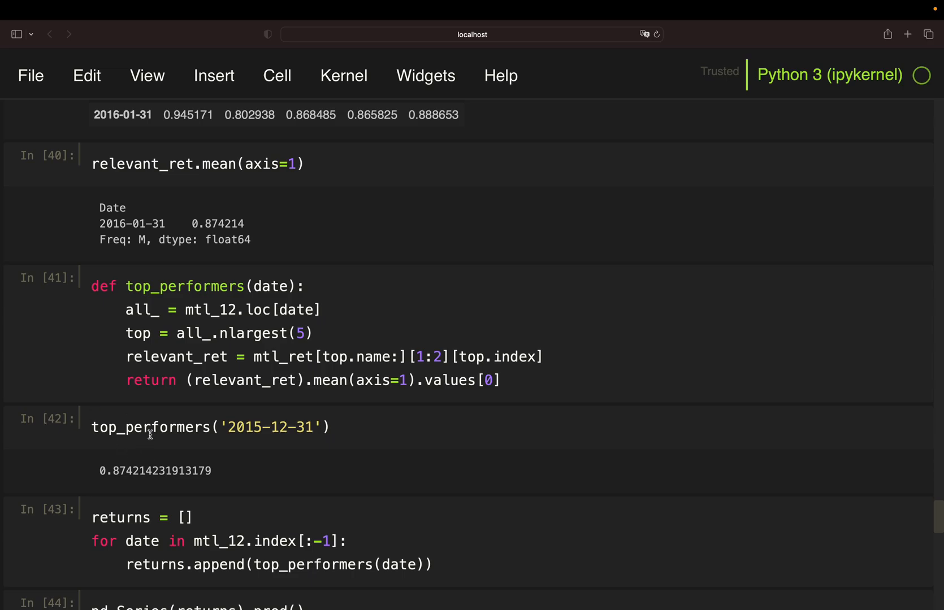
mouse_move(291, 442)
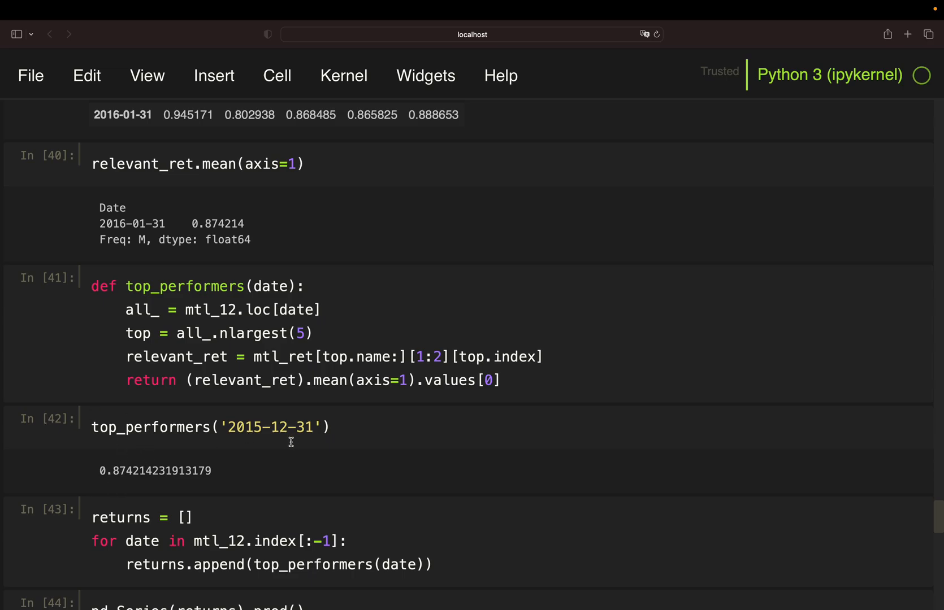
mouse_move(109, 441)
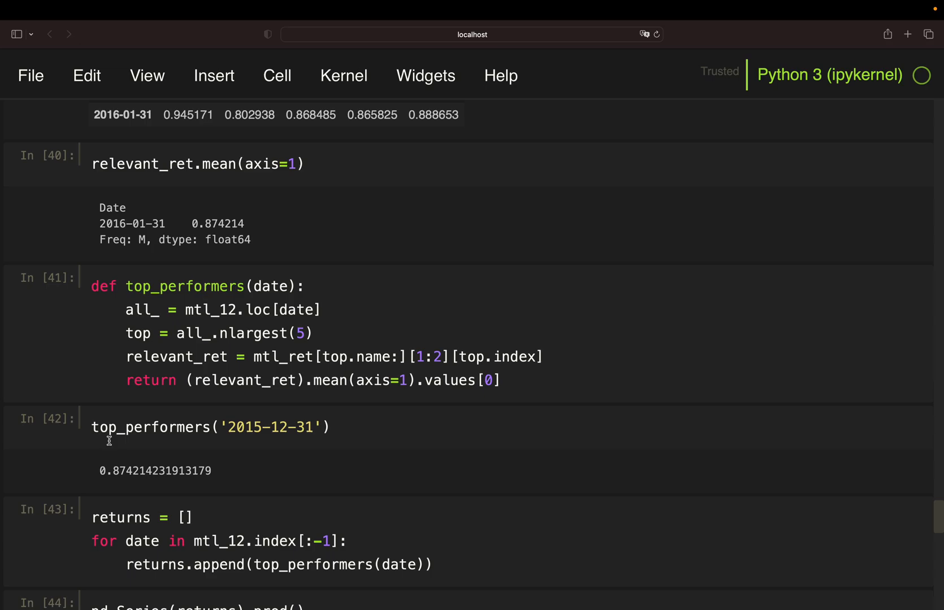
mouse_move(93, 454)
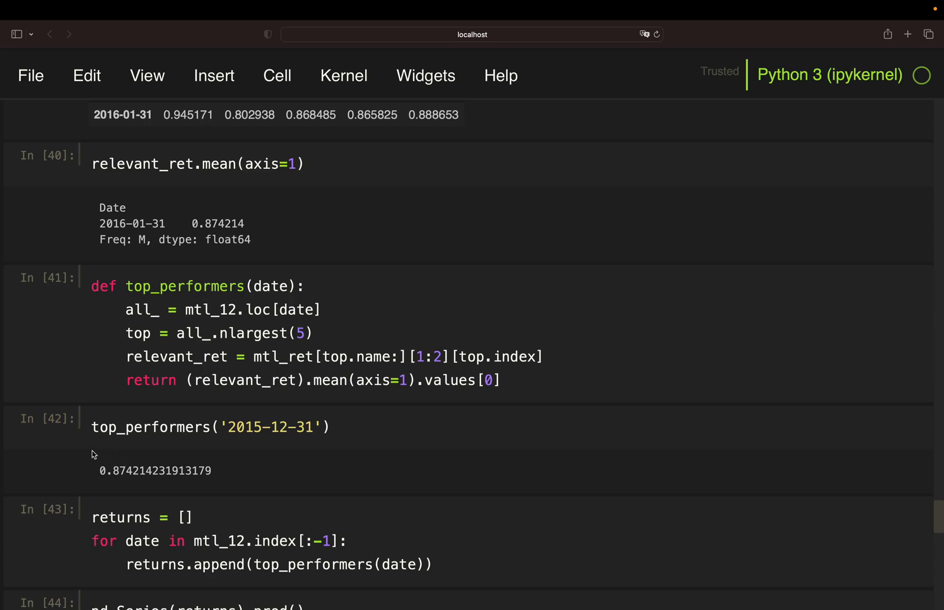
mouse_move(35, 443)
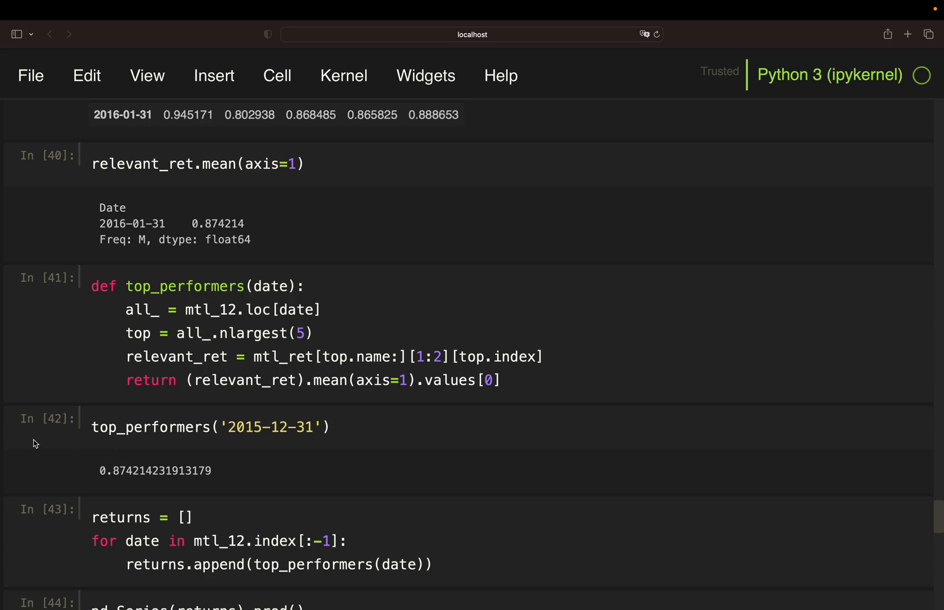
scroll(down, 3)
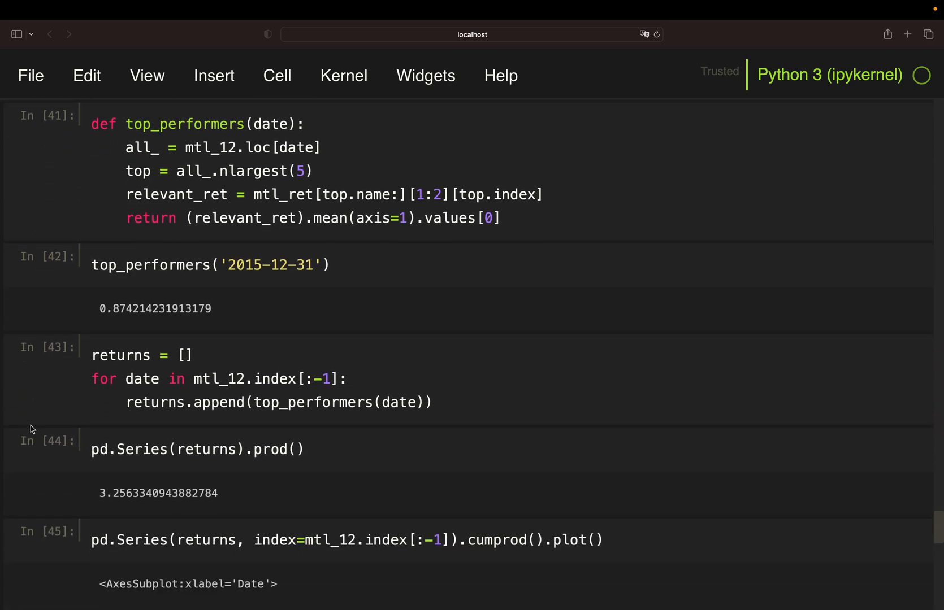
mouse_move(173, 381)
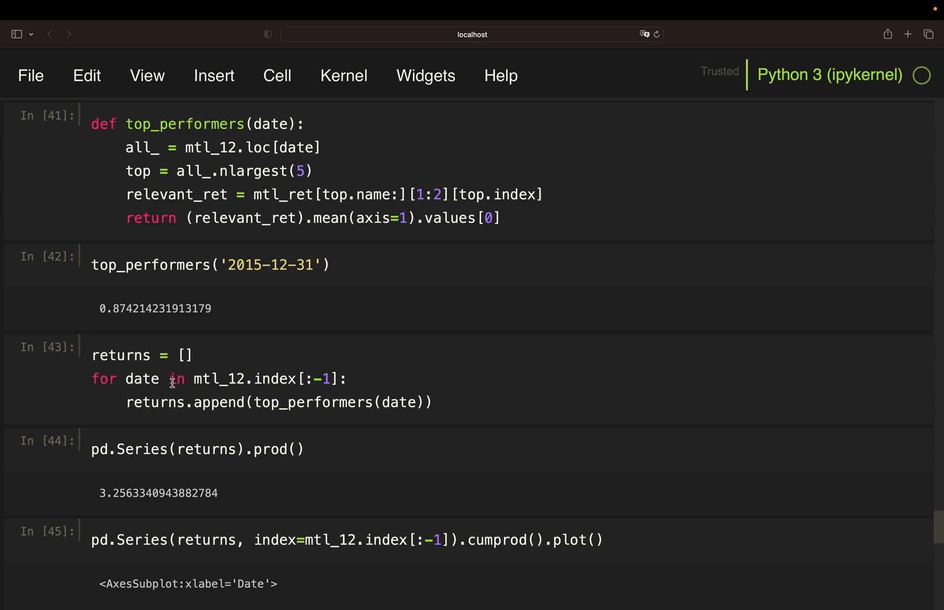
mouse_move(194, 356)
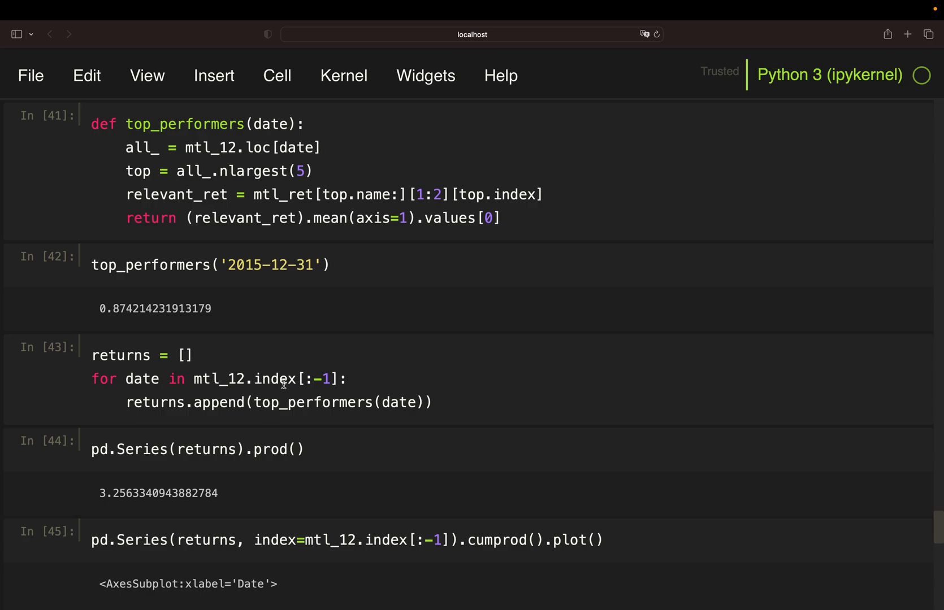
mouse_move(266, 372)
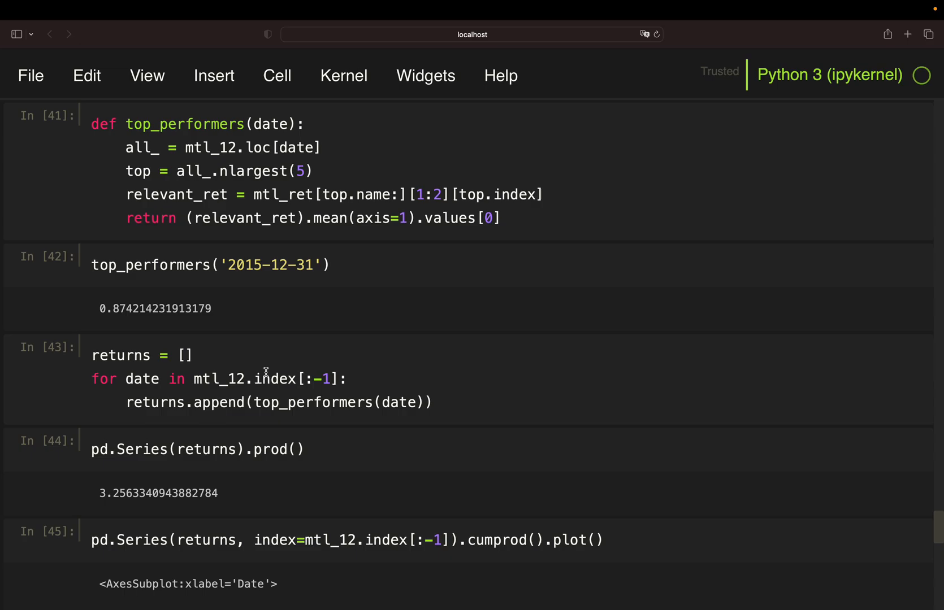
mouse_move(140, 354)
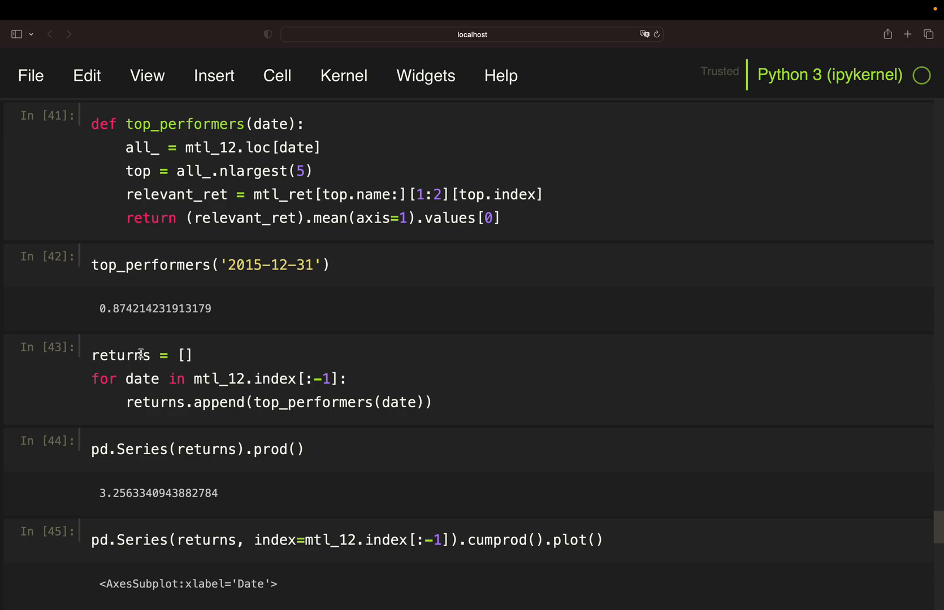
mouse_move(346, 389)
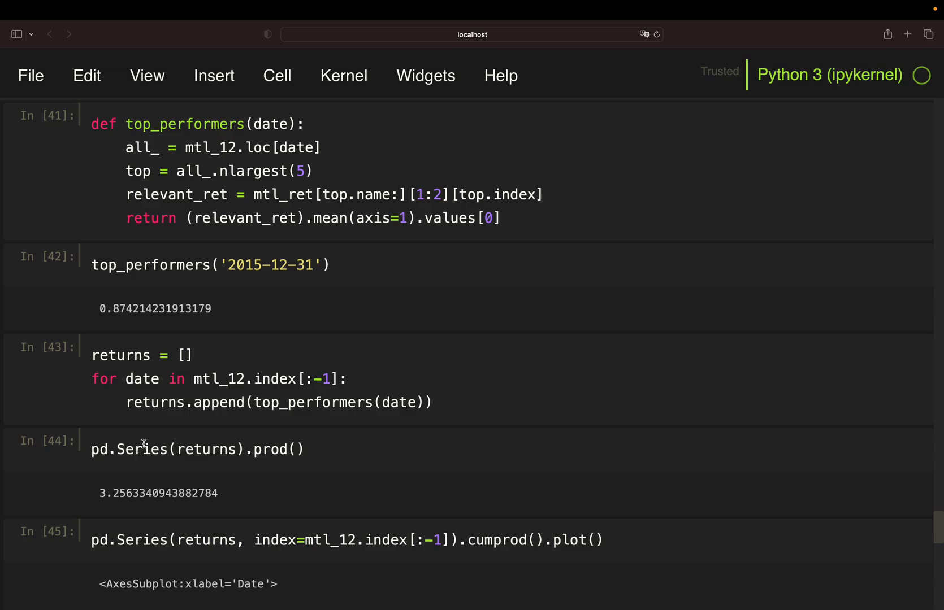
mouse_move(100, 496)
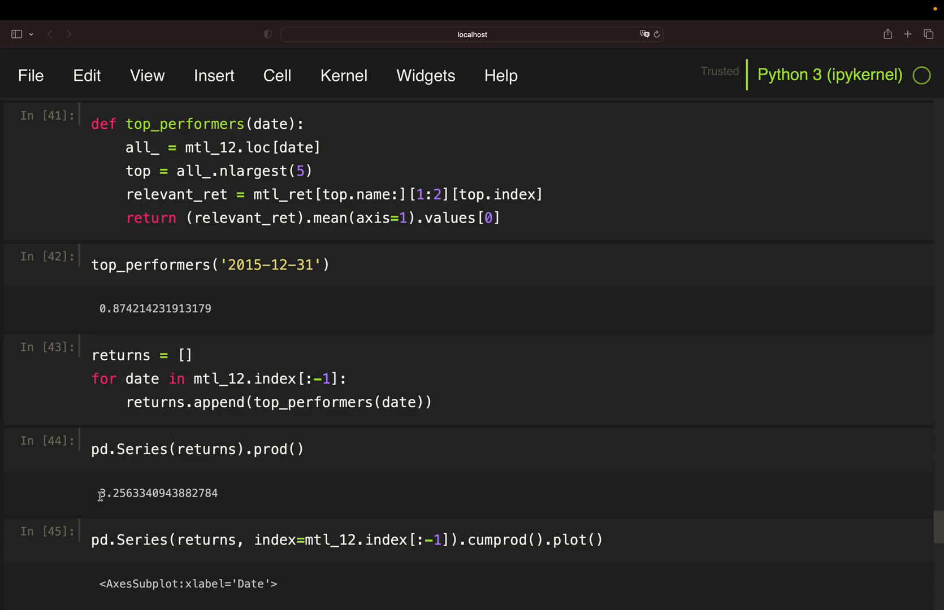
mouse_move(68, 472)
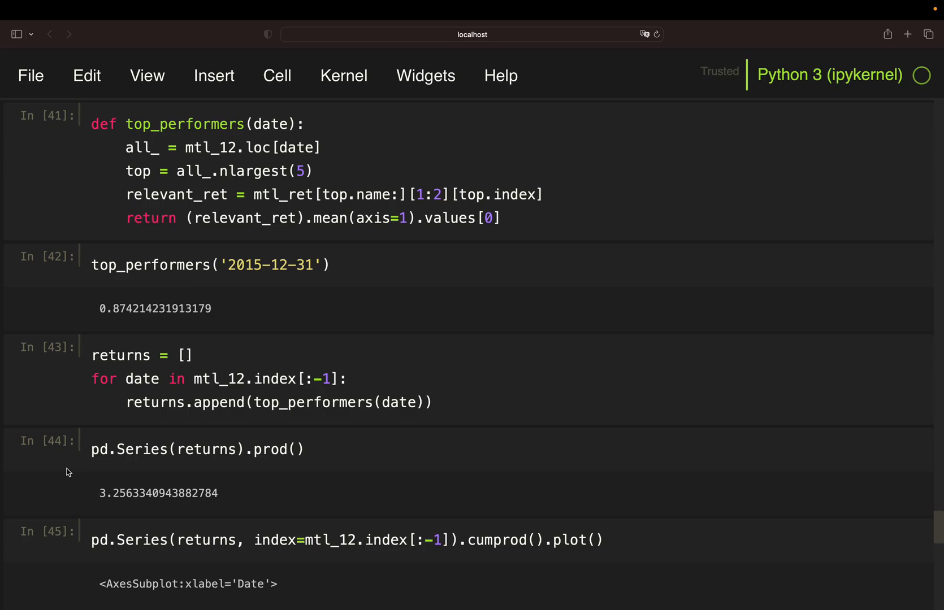
scroll(down, 3)
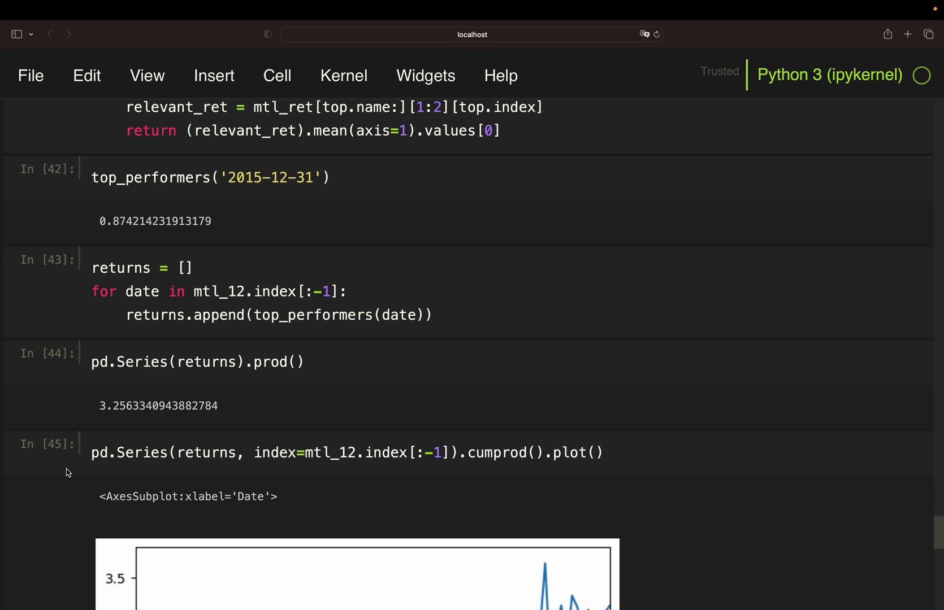
scroll(down, 3)
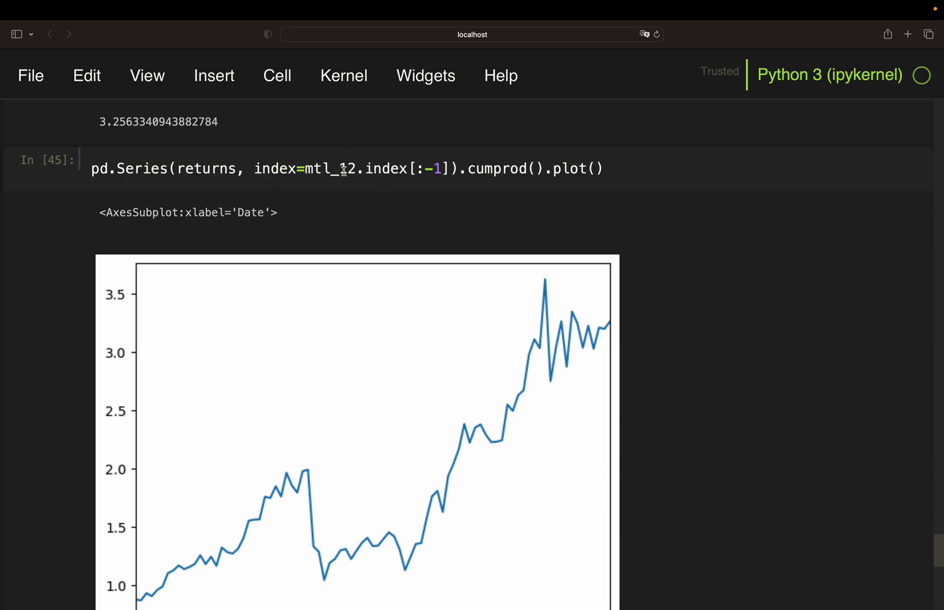
scroll(down, 3)
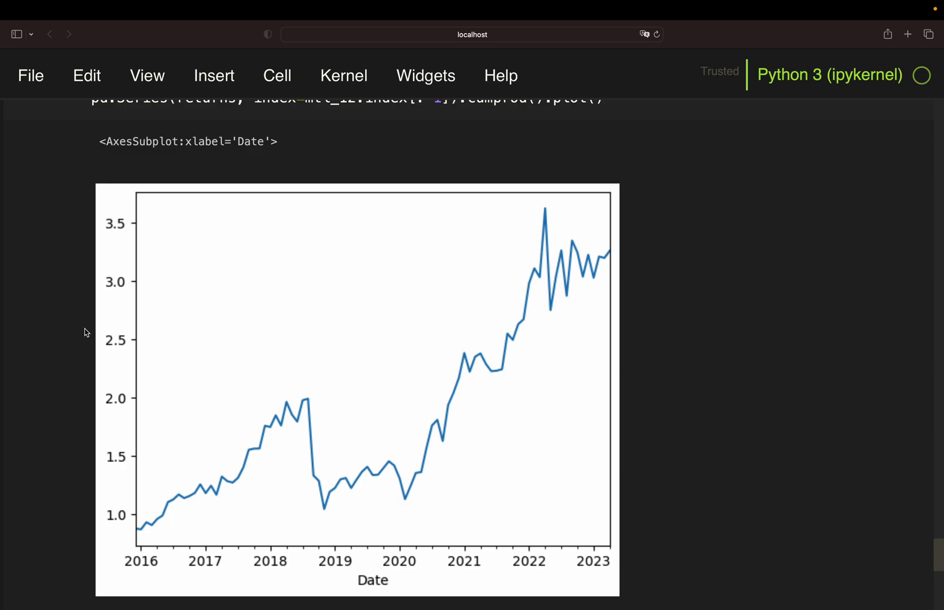
scroll(down, 3)
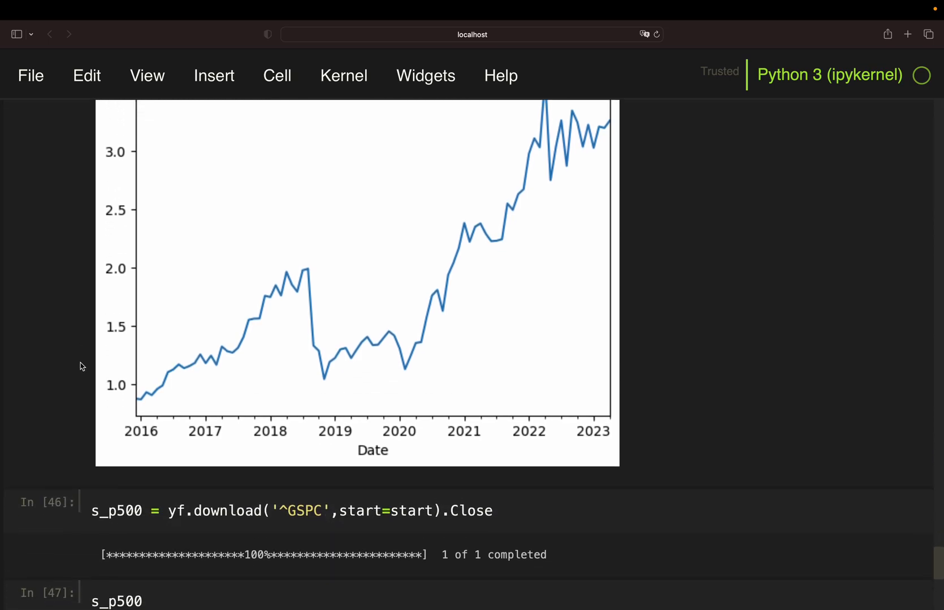
scroll(down, 3)
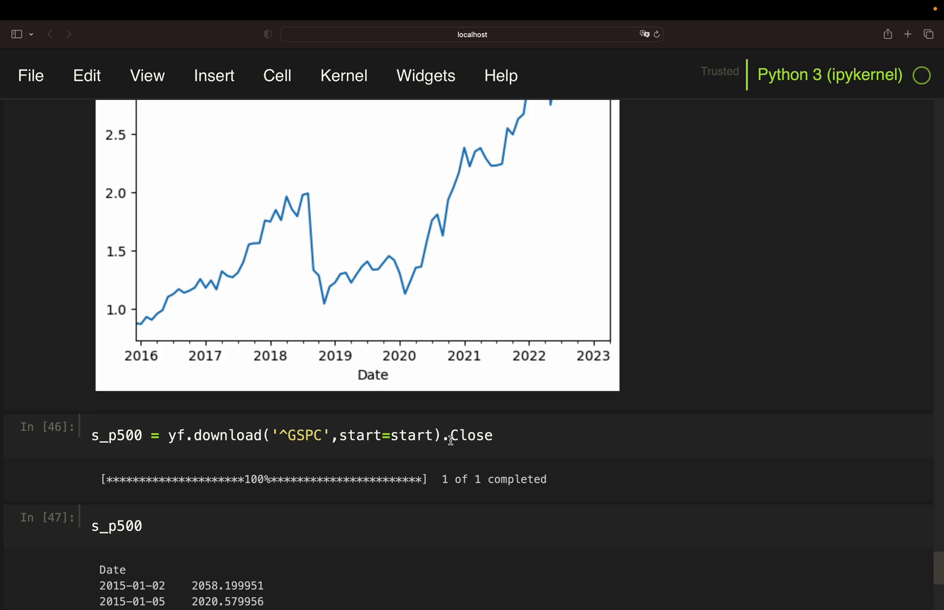
mouse_move(145, 435)
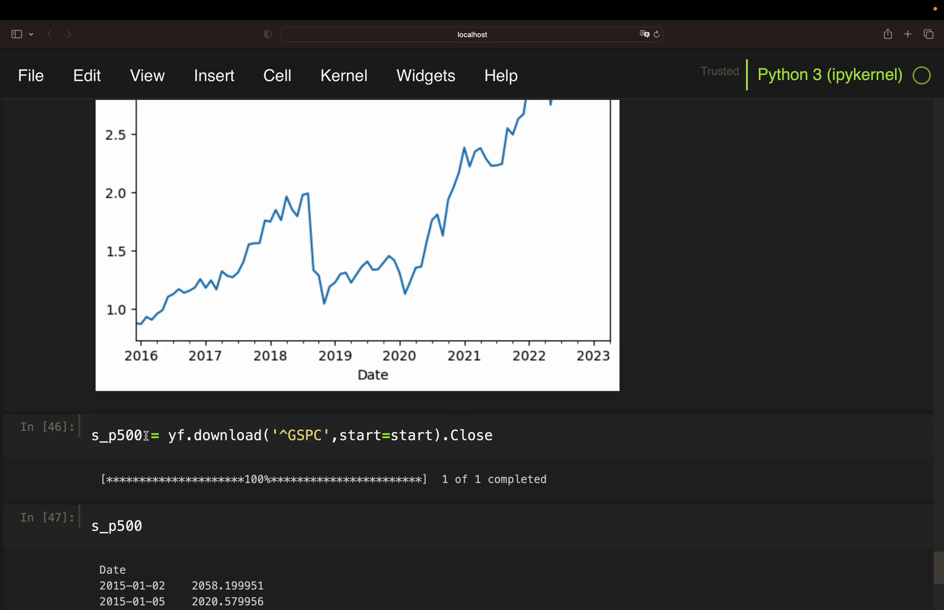
scroll(down, 3)
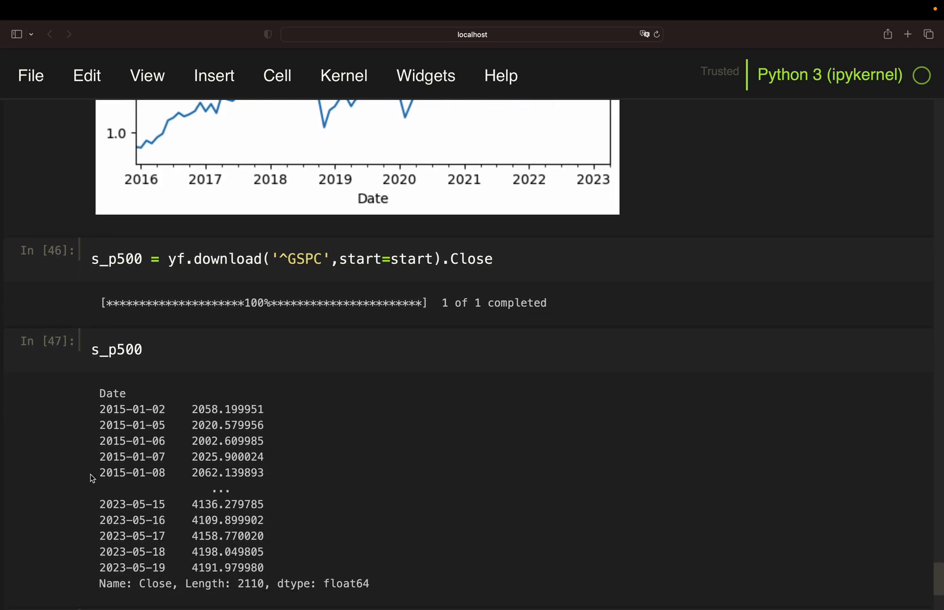
scroll(down, 3)
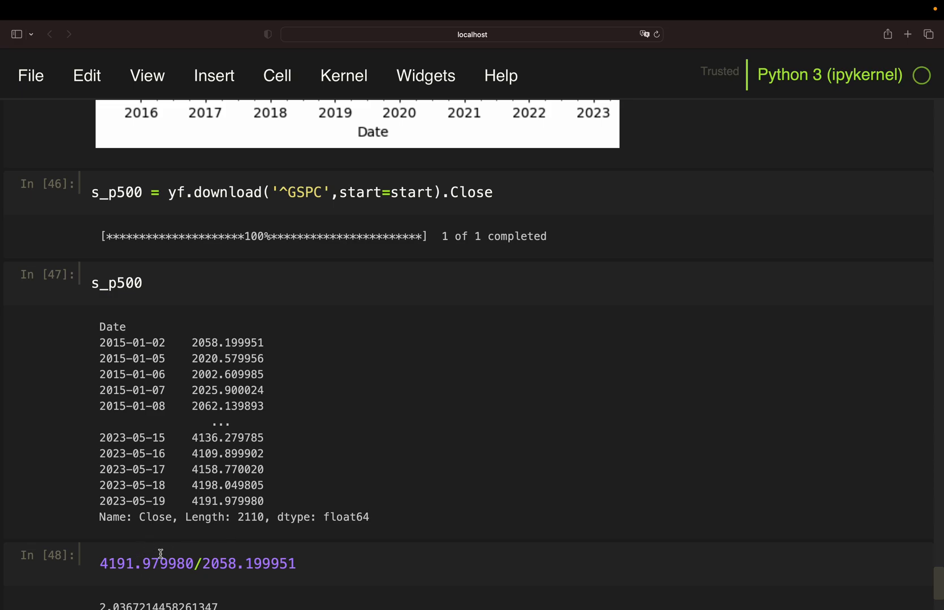
mouse_move(196, 348)
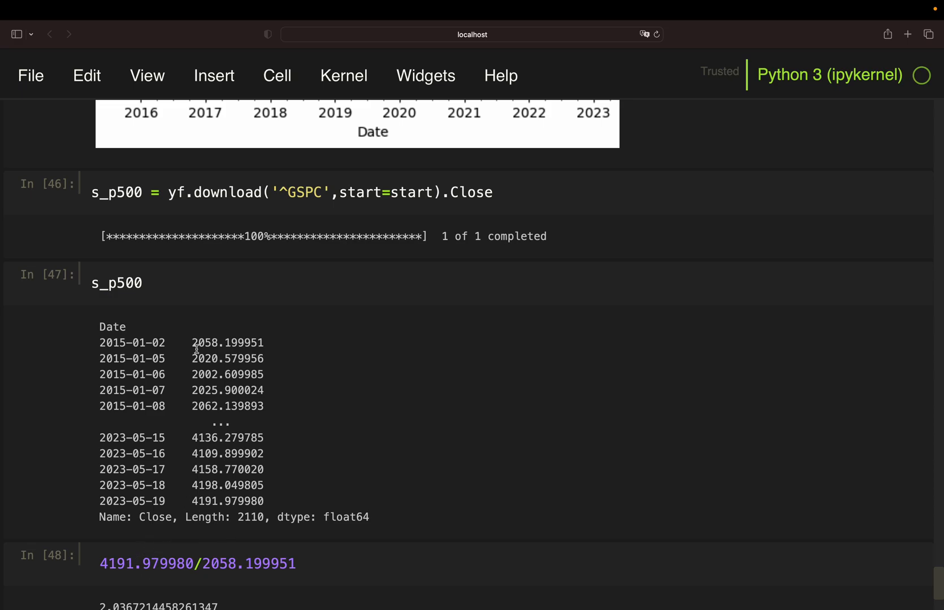
scroll(down, 3)
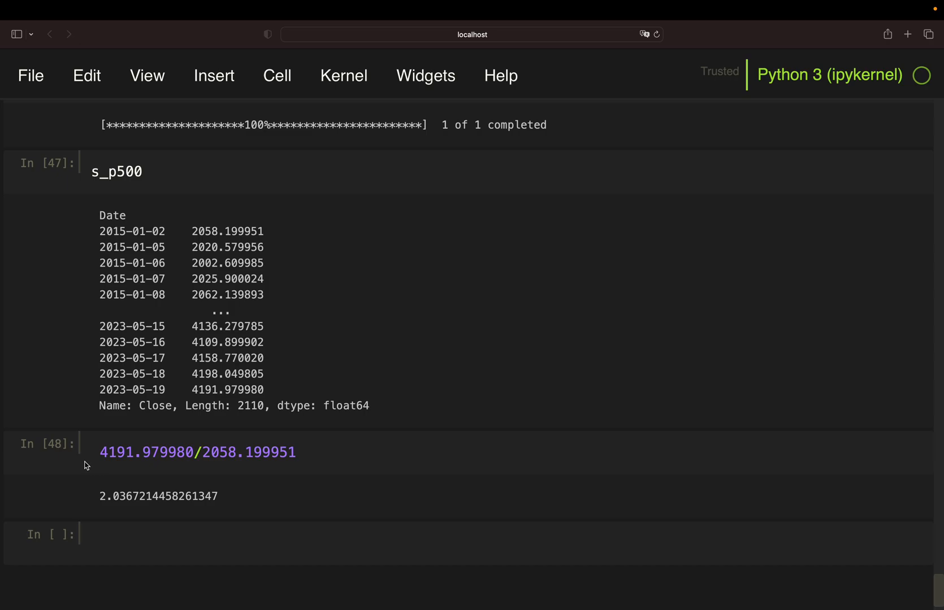
scroll(up, 3)
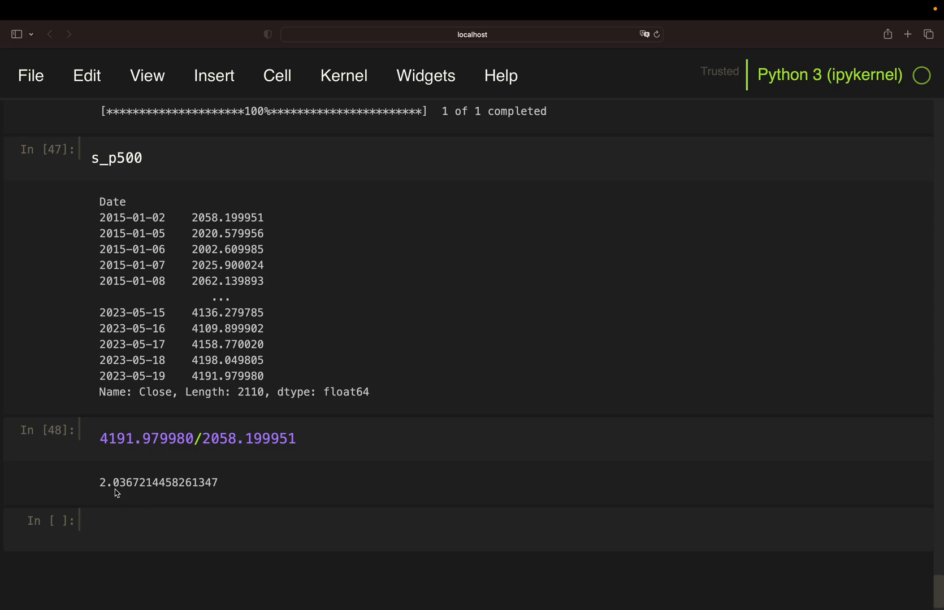
scroll(up, 3)
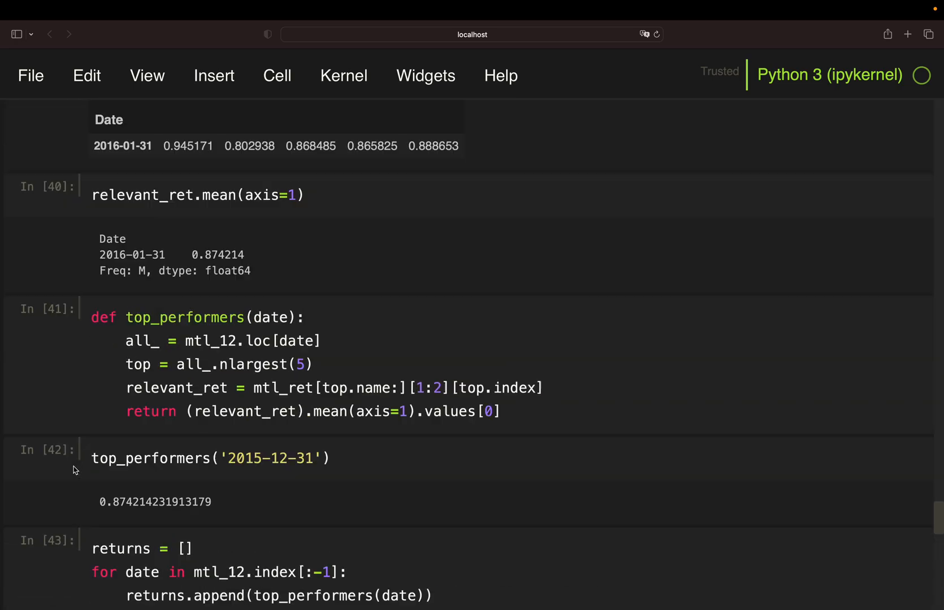
scroll(up, 3)
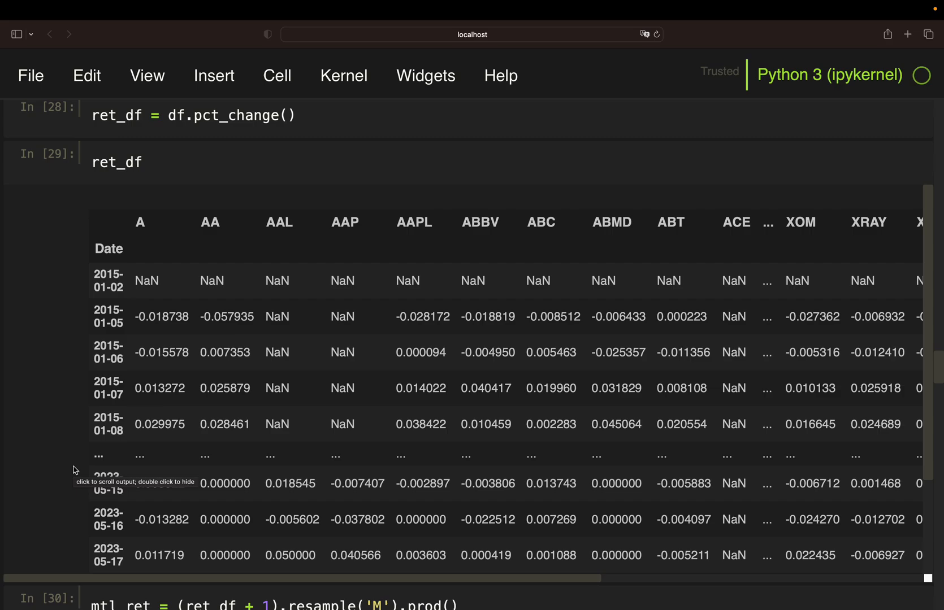
scroll(up, 3)
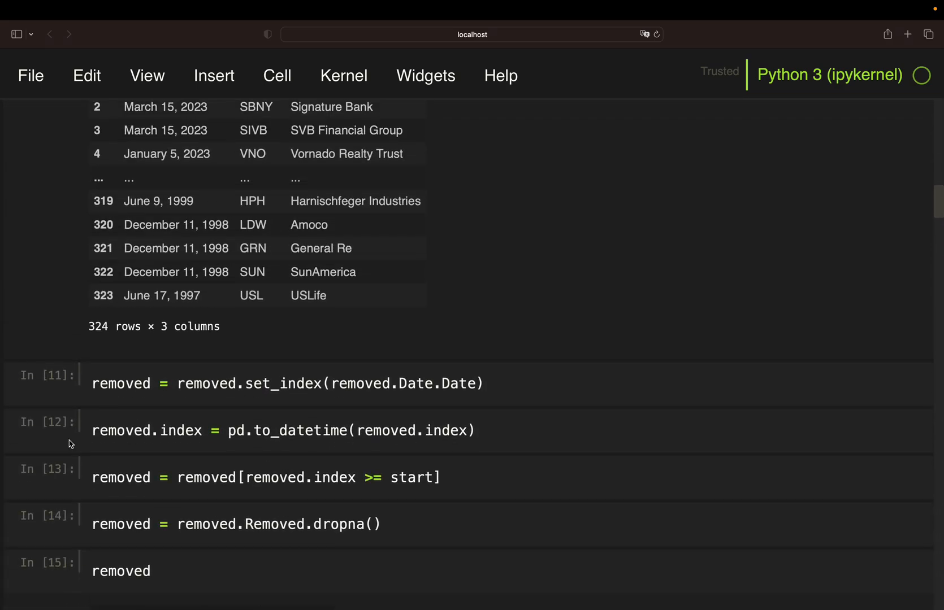
scroll(up, 3)
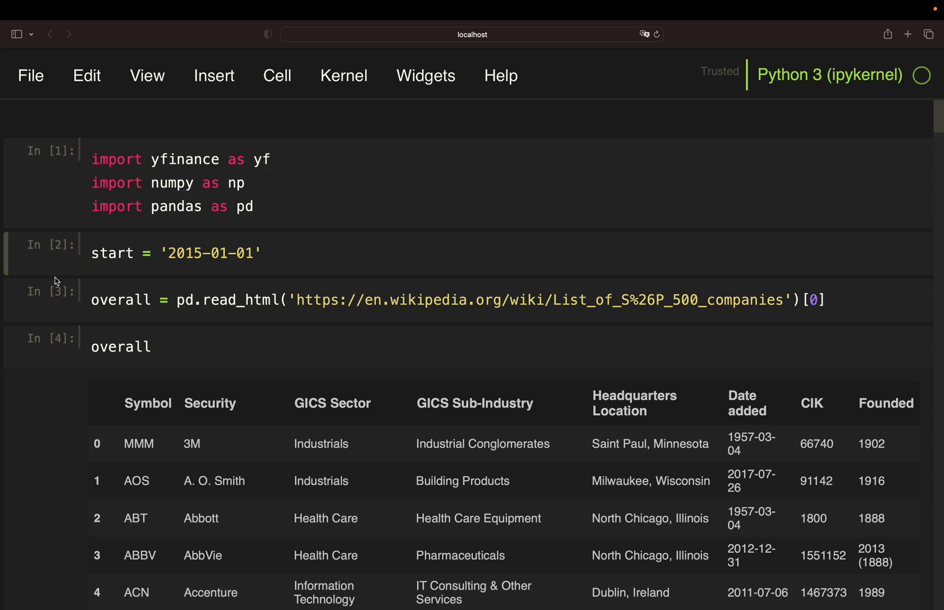
scroll(down, 3)
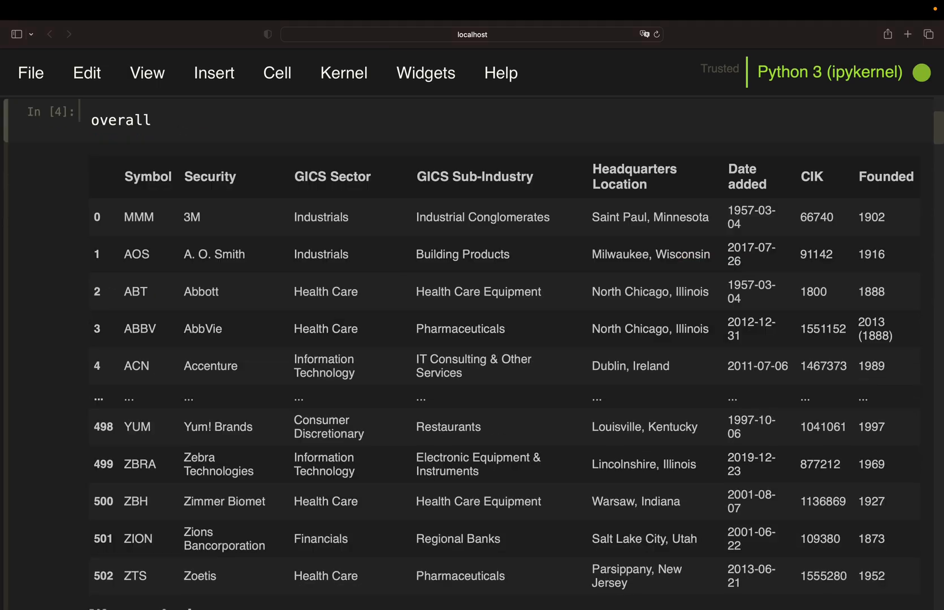
scroll(down, 3)
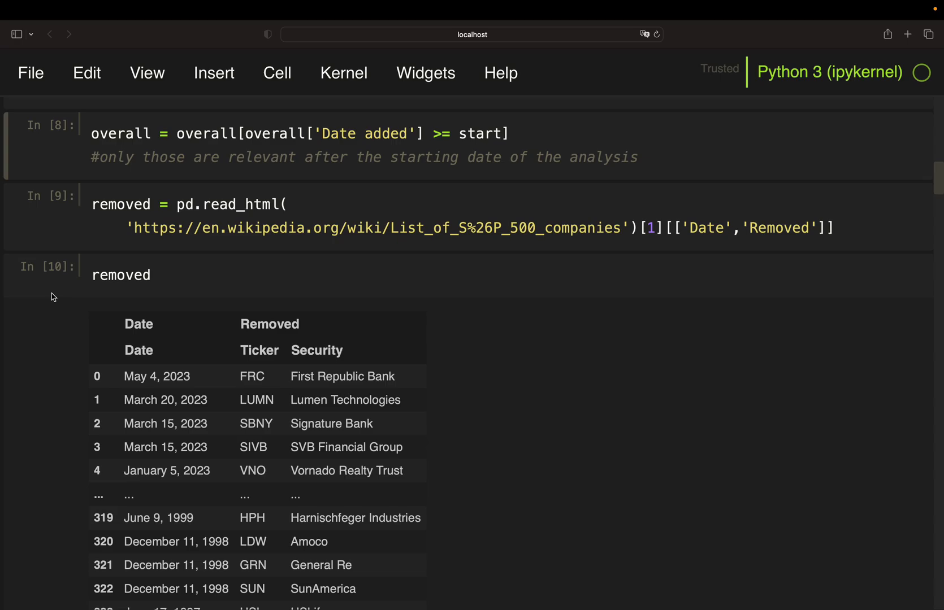
scroll(down, 3)
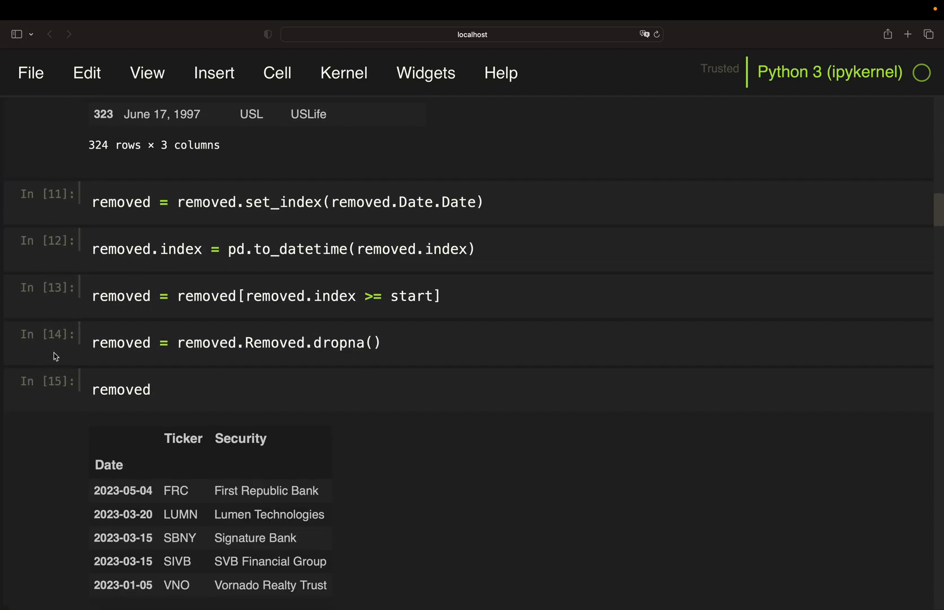
scroll(down, 3)
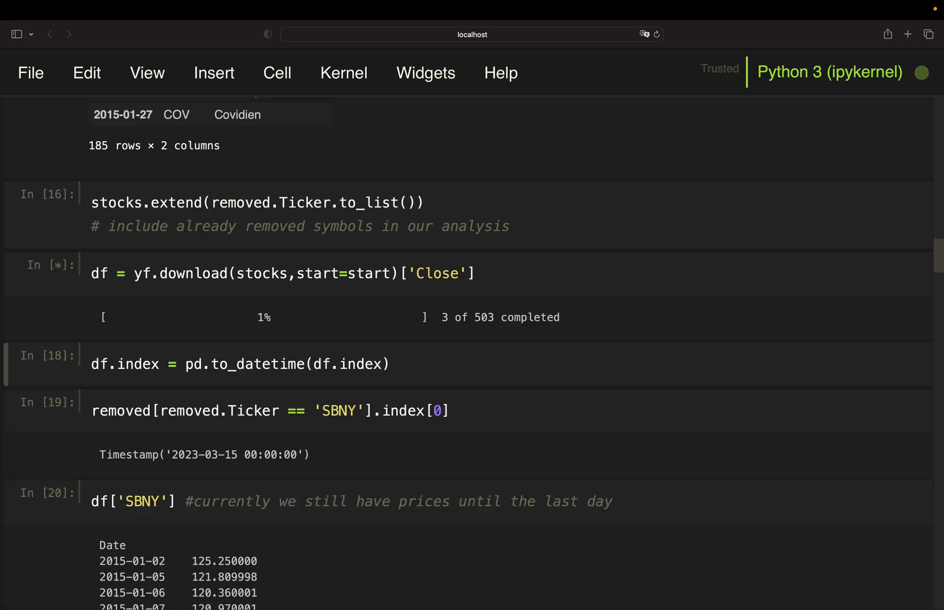
scroll(up, 3)
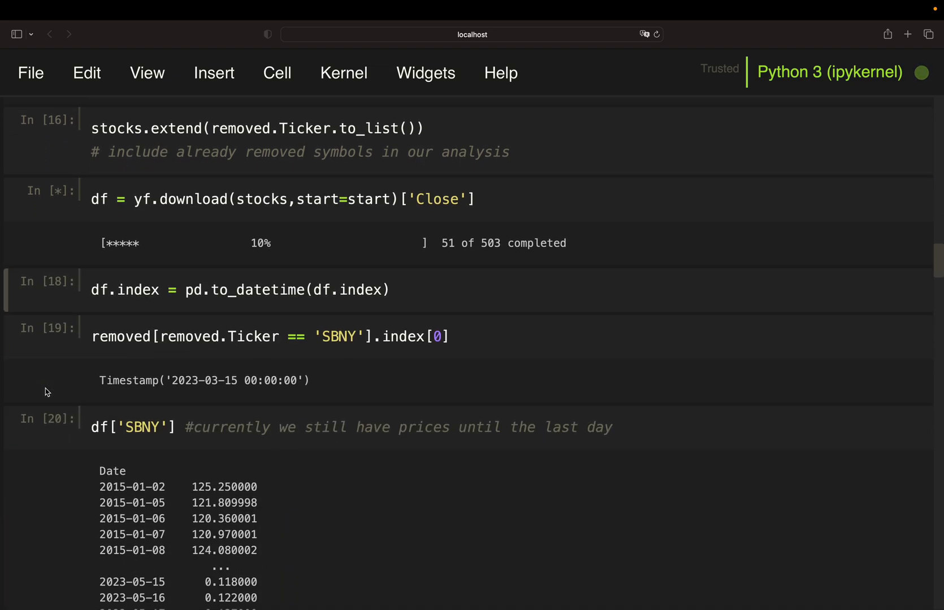
scroll(up, 3)
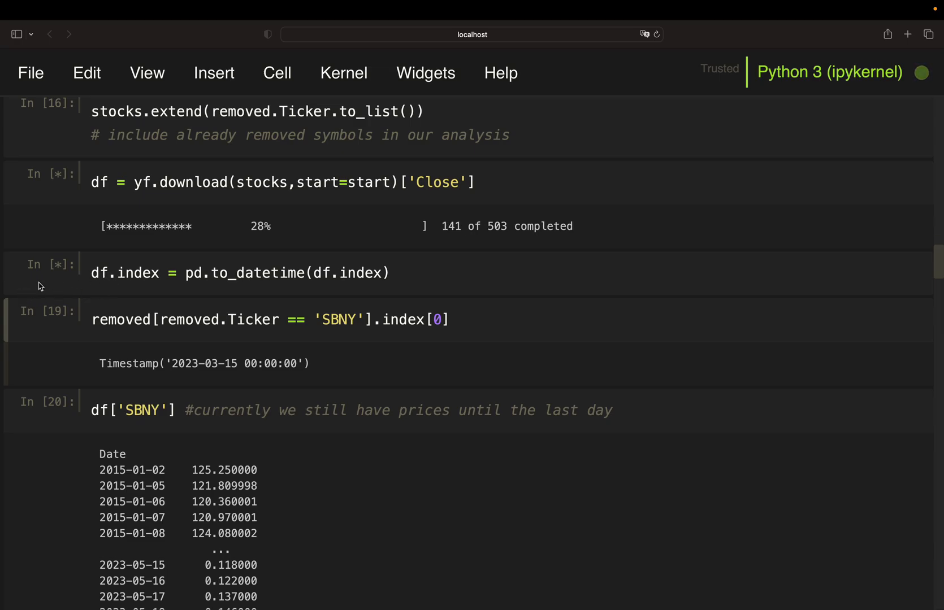
scroll(down, 3)
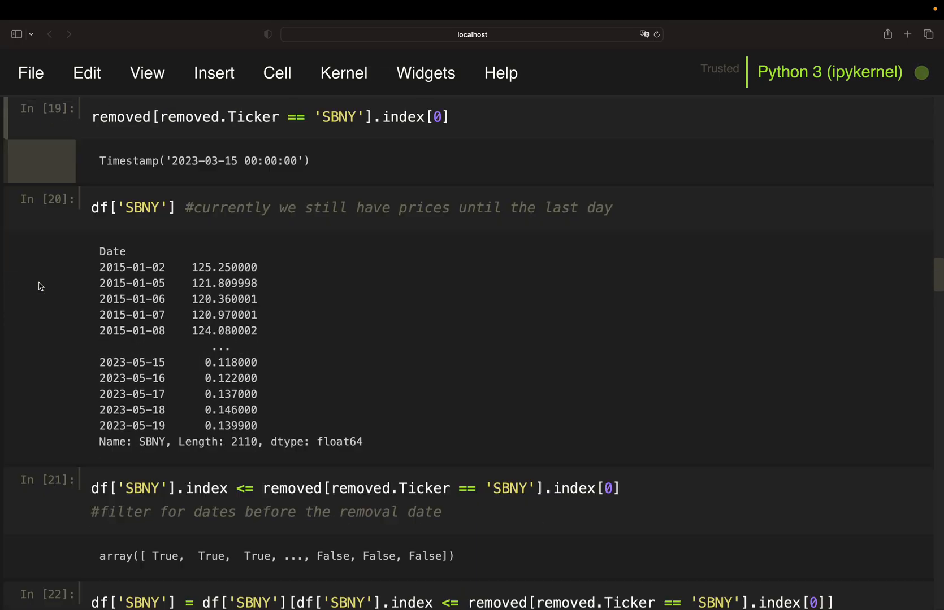
scroll(down, 3)
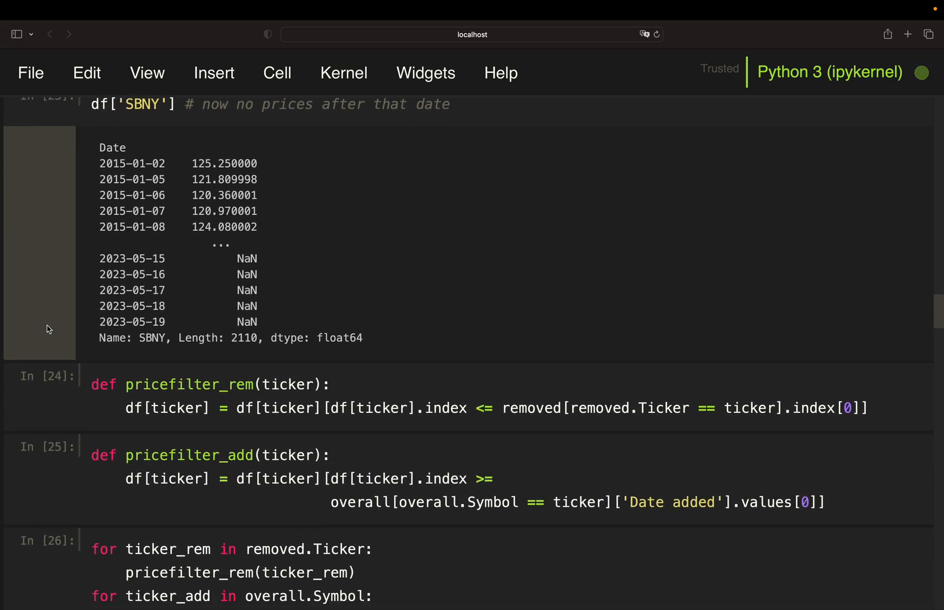
scroll(down, 3)
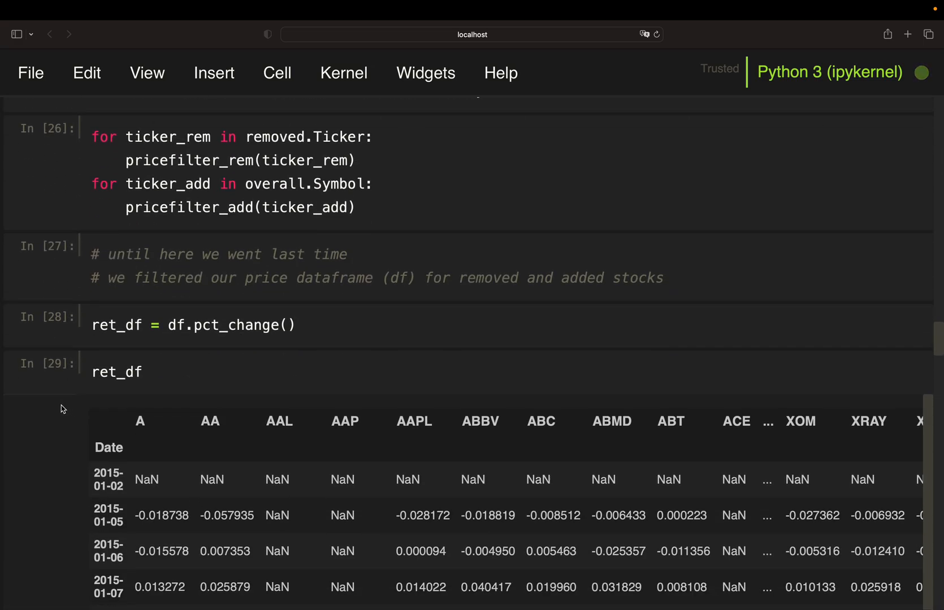
scroll(down, 3)
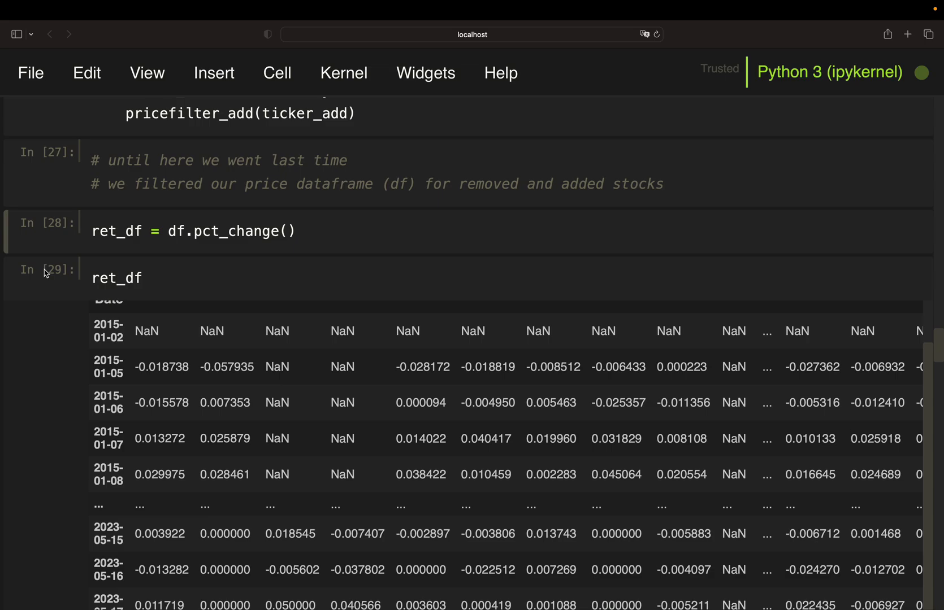
scroll(down, 3)
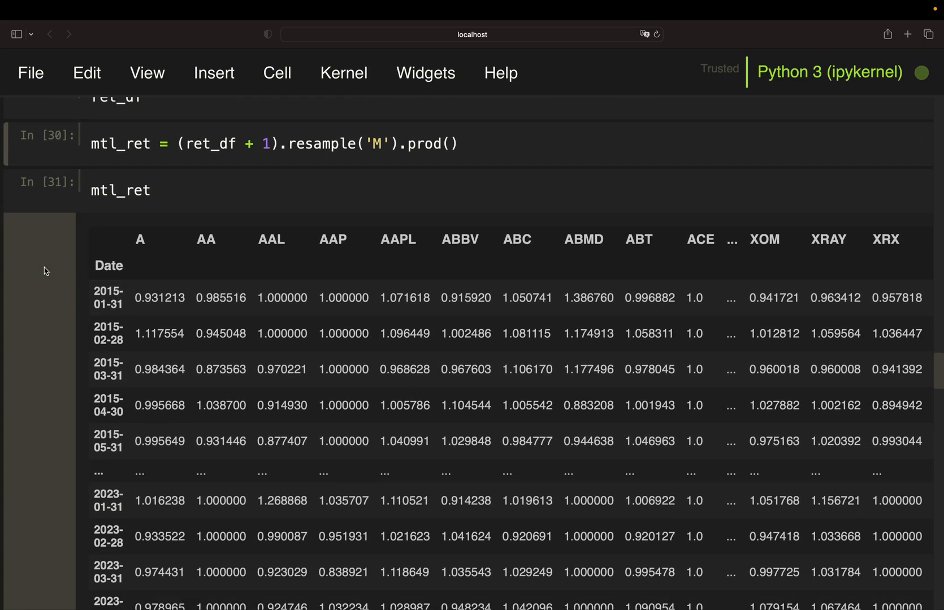
scroll(down, 3)
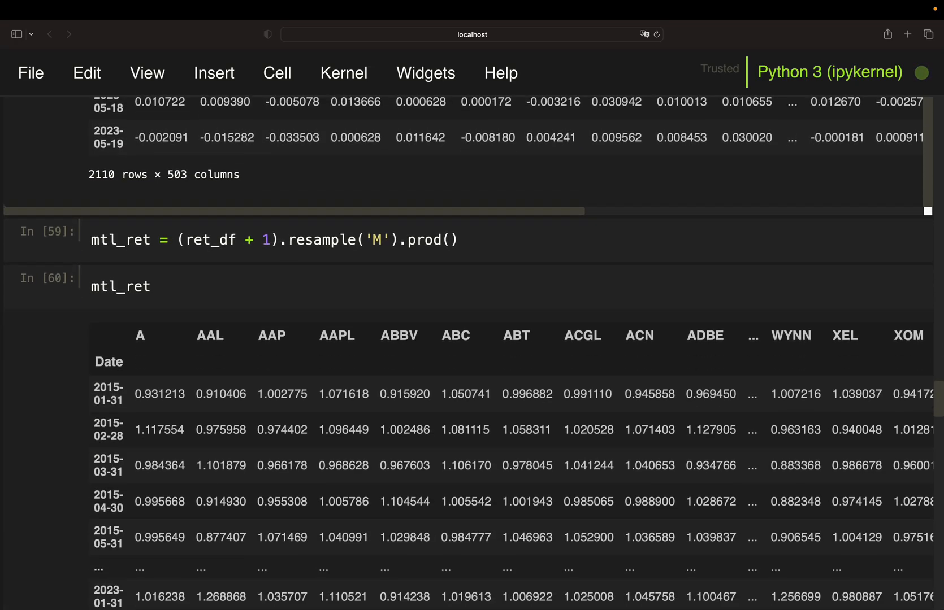
scroll(down, 3)
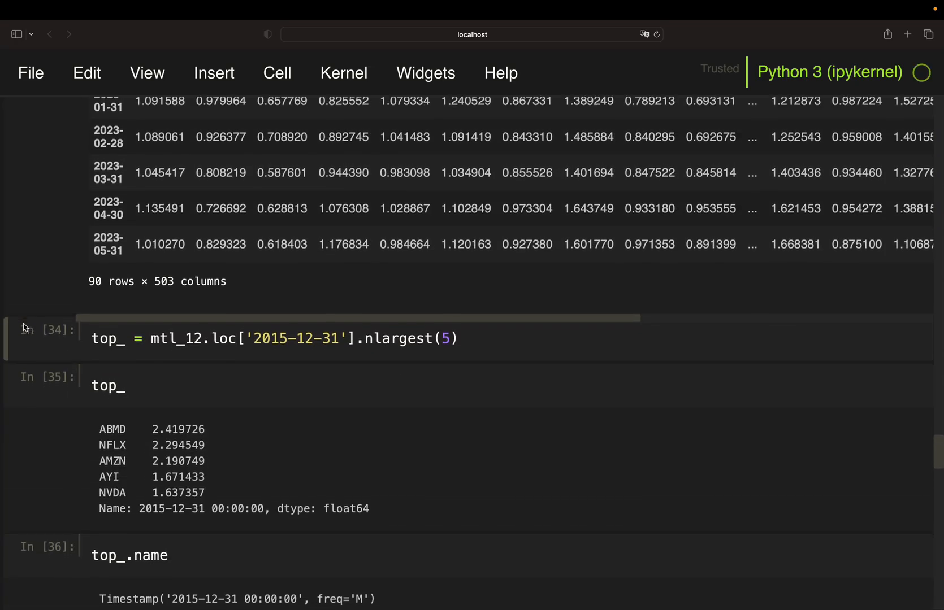
scroll(down, 3)
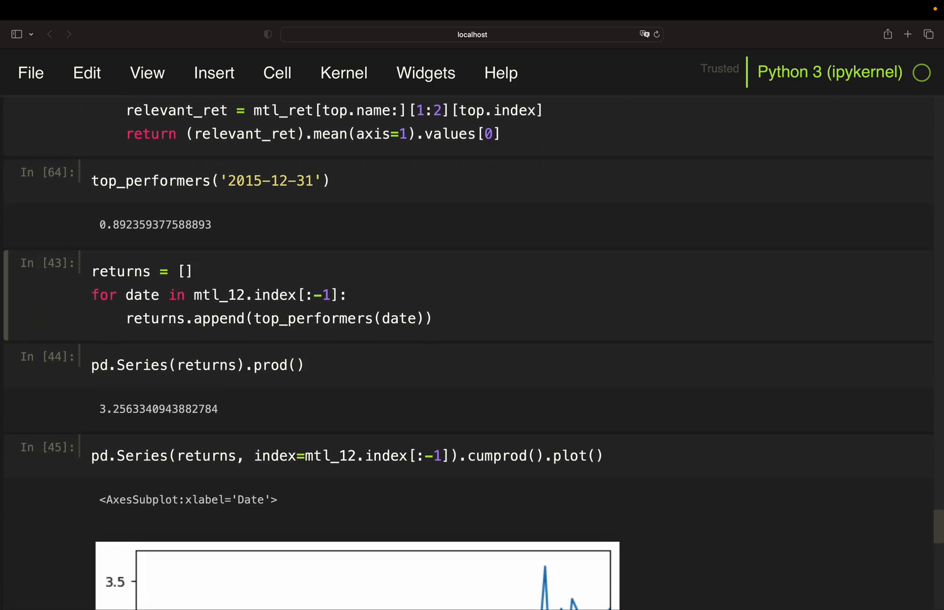
scroll(down, 3)
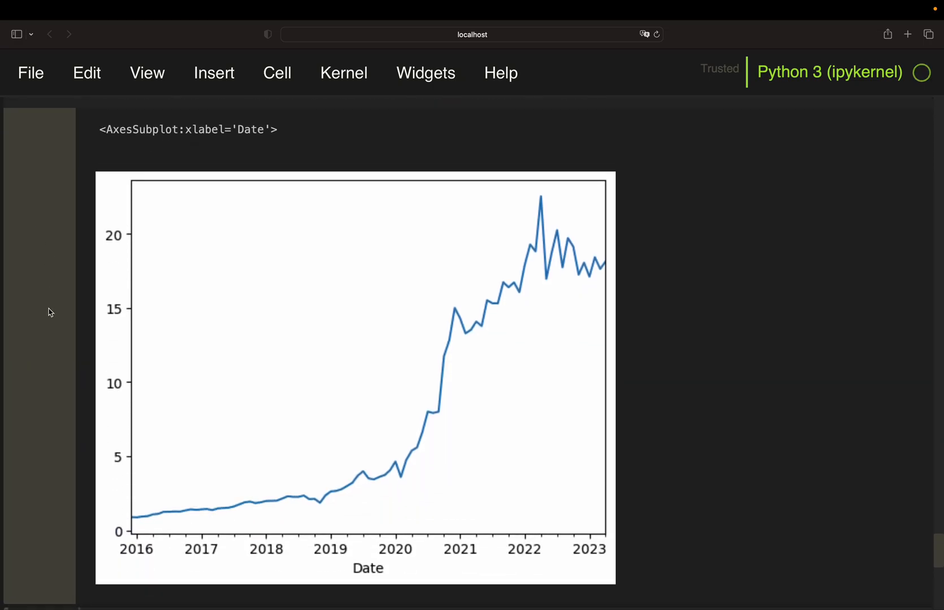
scroll(up, 3)
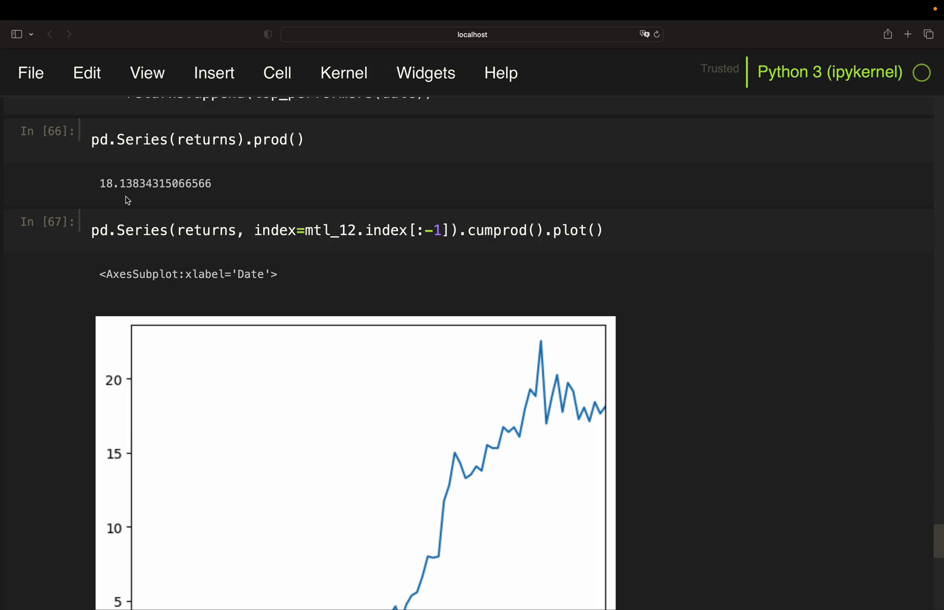
mouse_move(77, 211)
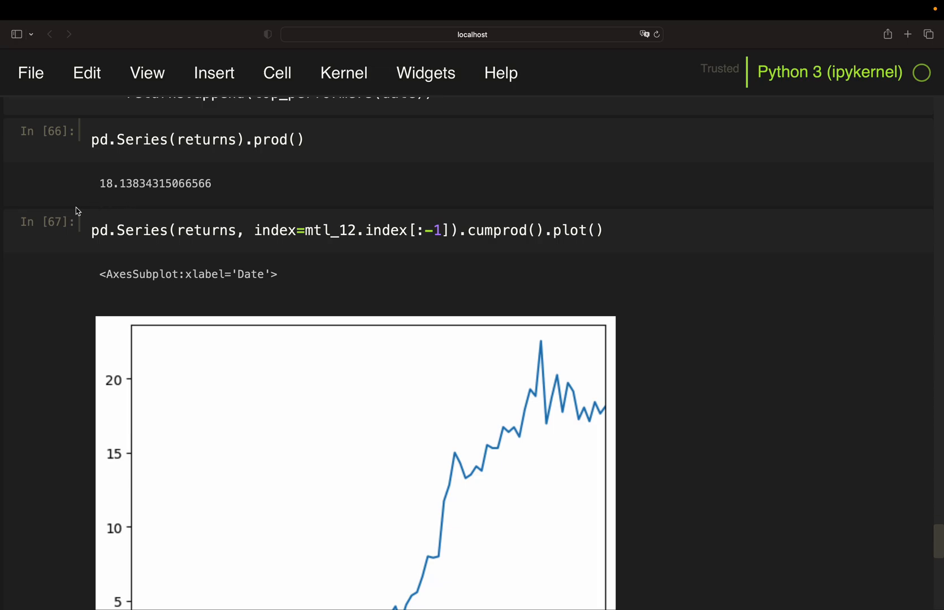
mouse_move(114, 203)
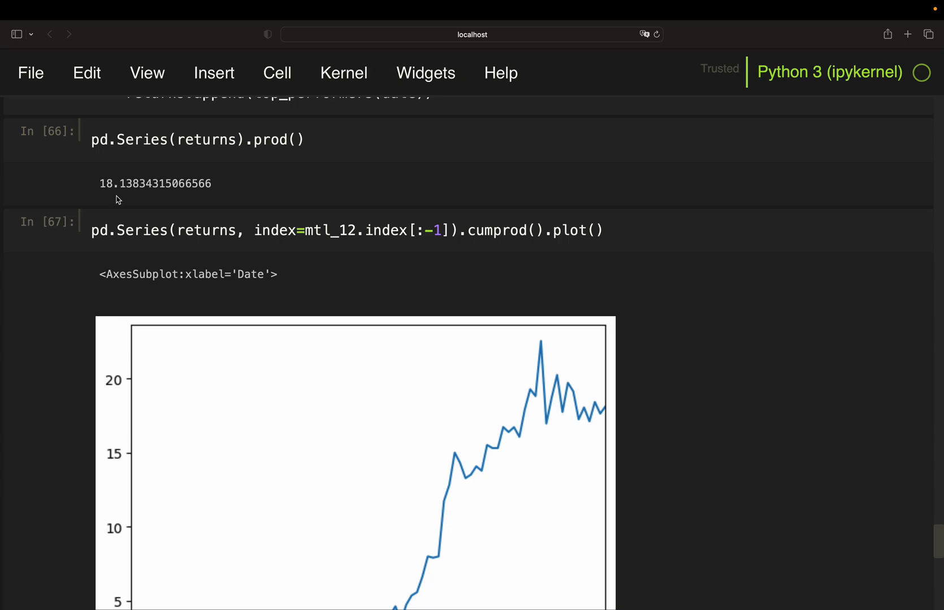
scroll(down, 3)
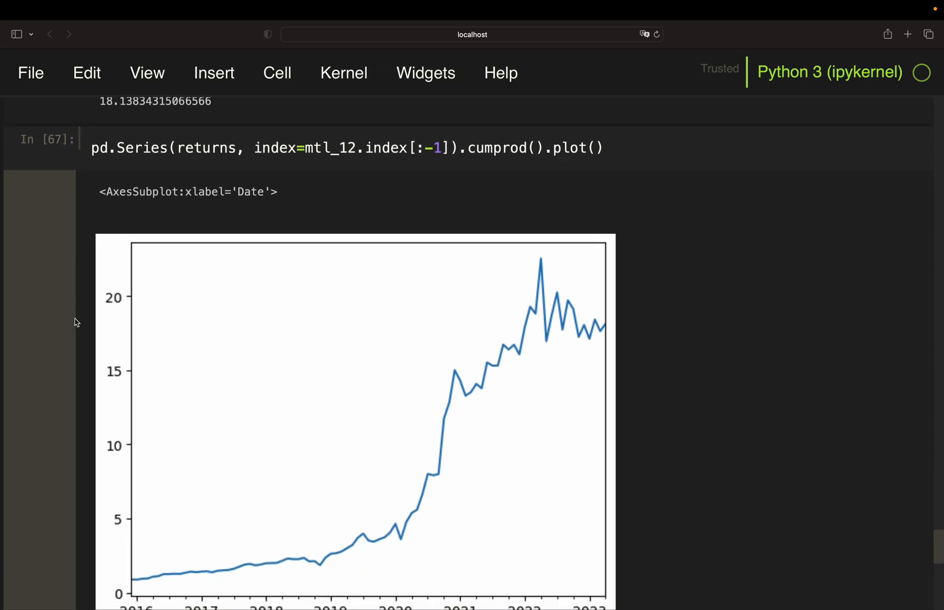
scroll(up, 3)
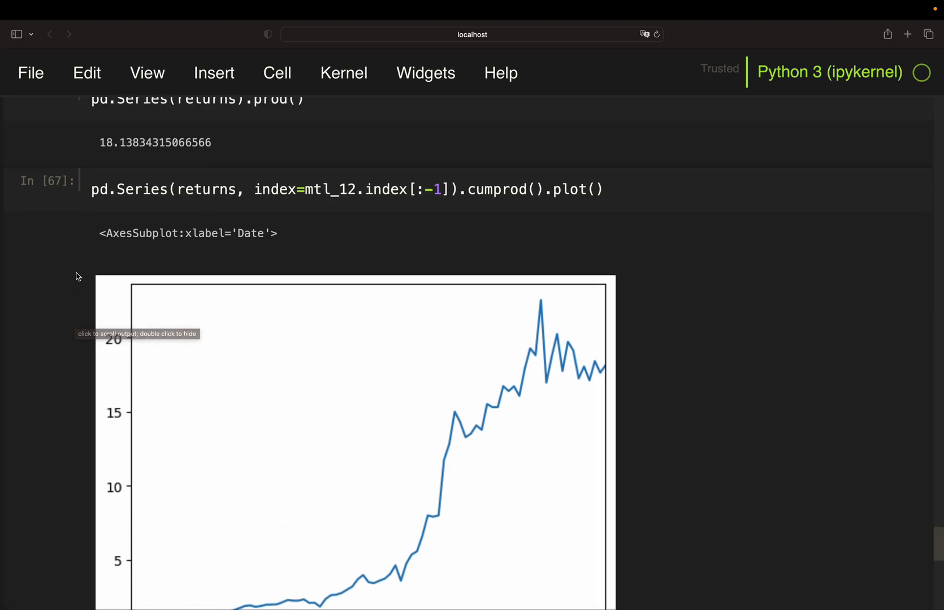
scroll(up, 3)
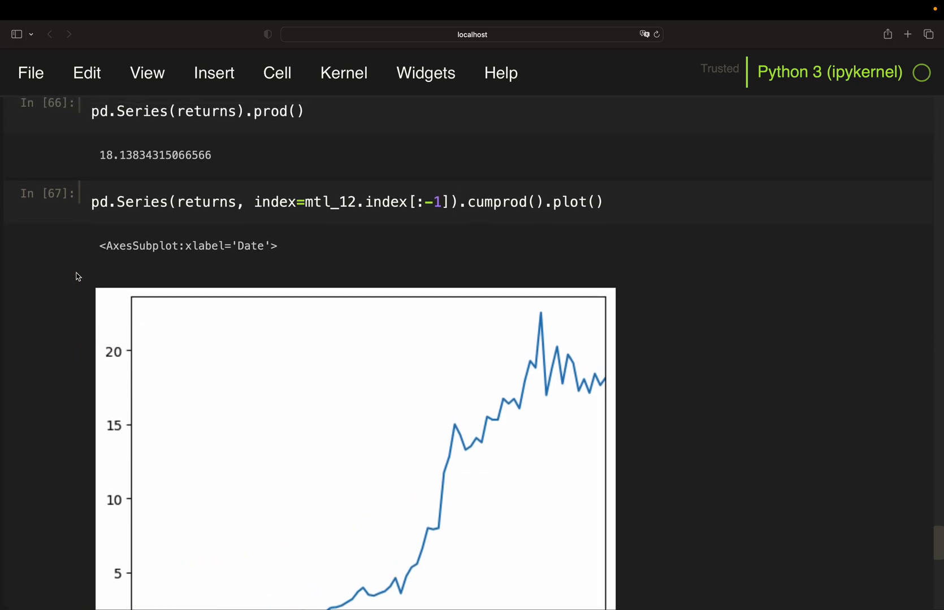